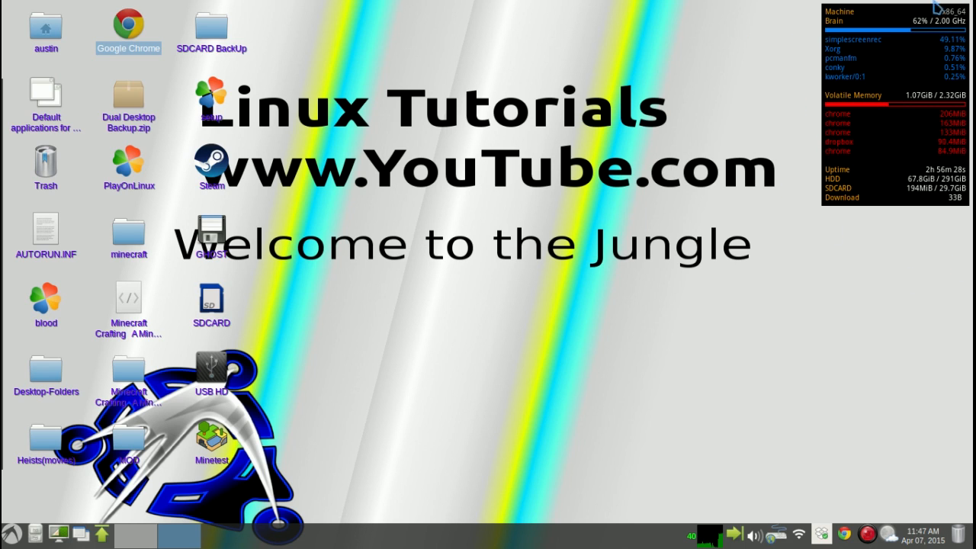
{"action": "mouse_move", "coordinate": [898, 222]}
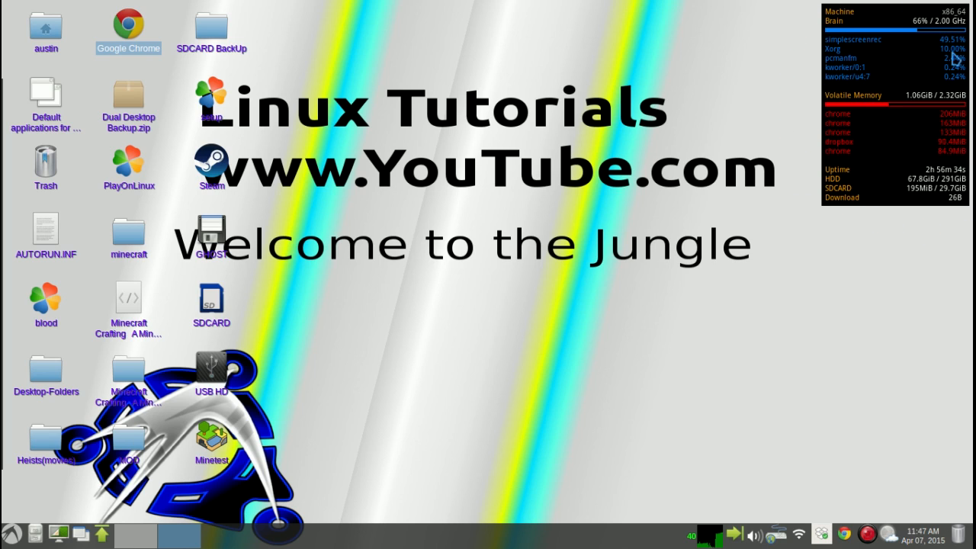
{"action": "mouse_move", "coordinate": [828, 226]}
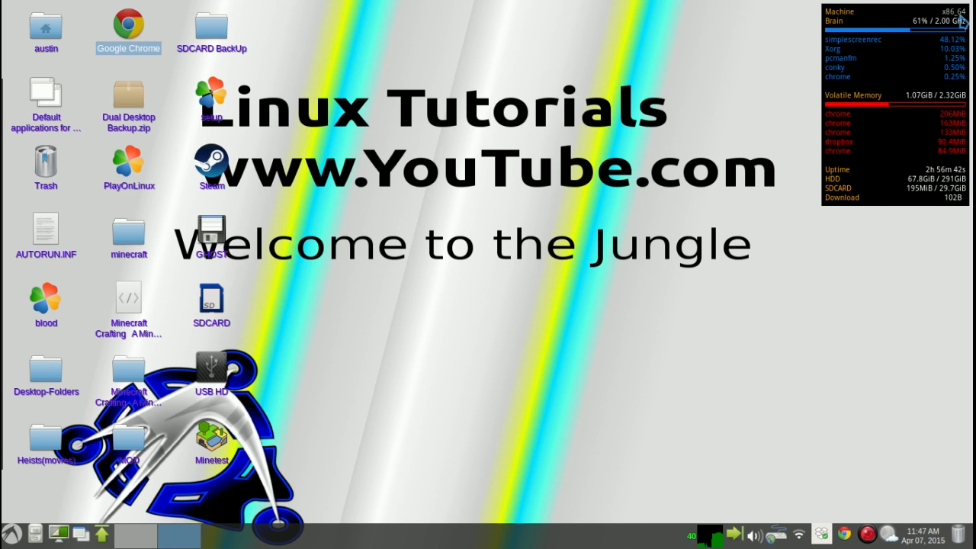
Step: Search the software center for 'conk' and clear the search again
{"action": "left_click", "coordinate": [14, 534]}
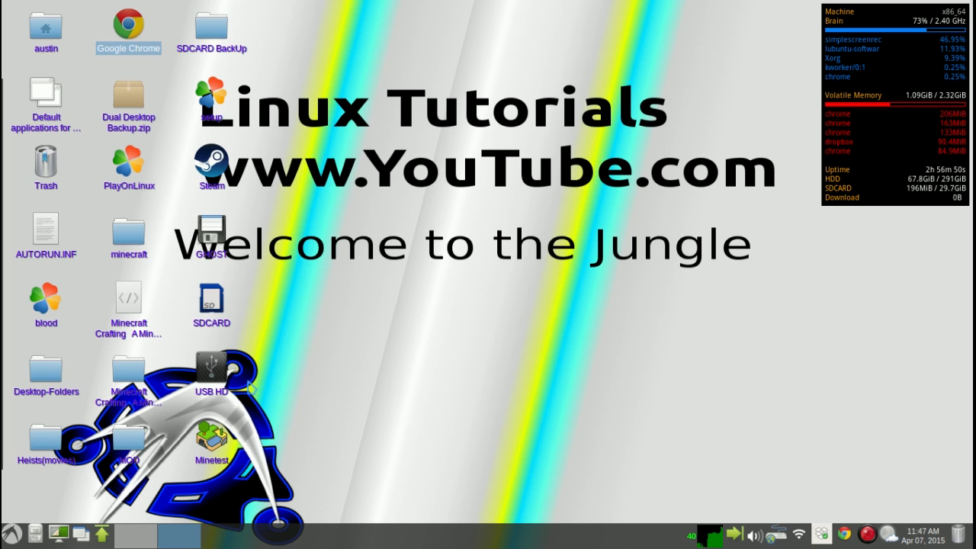
{"action": "mouse_move", "coordinate": [345, 354]}
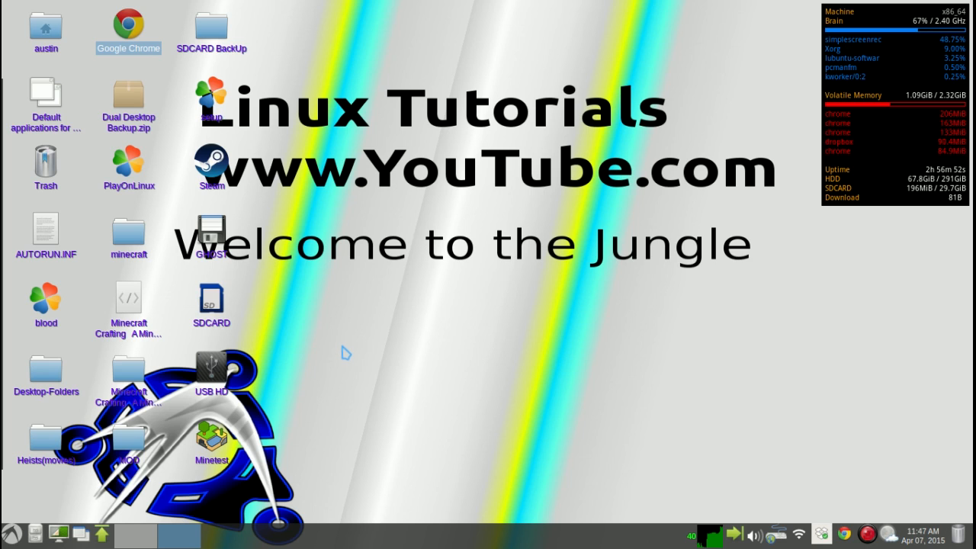
{"action": "left_click", "coordinate": [180, 534]}
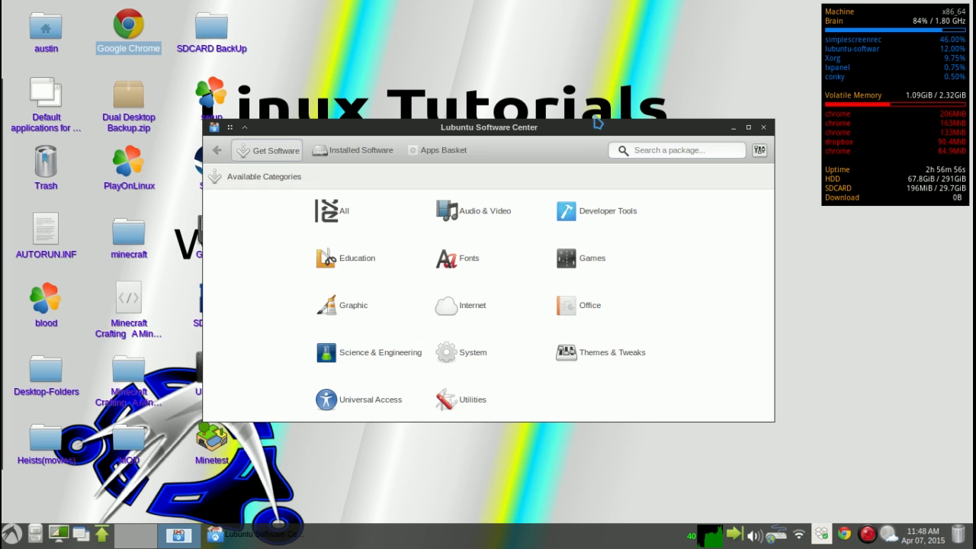
{"action": "left_click", "coordinate": [677, 149]}
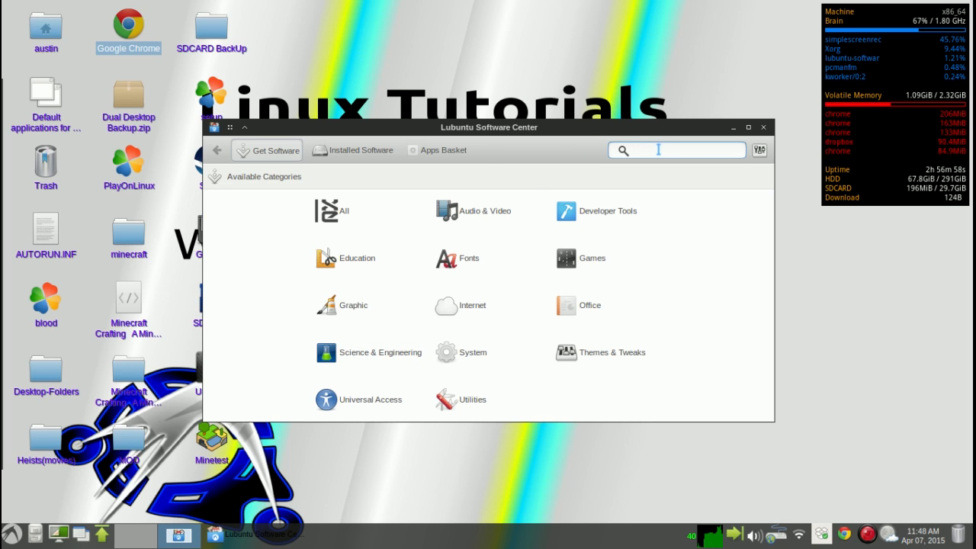
{"action": "type", "text": "conk"}
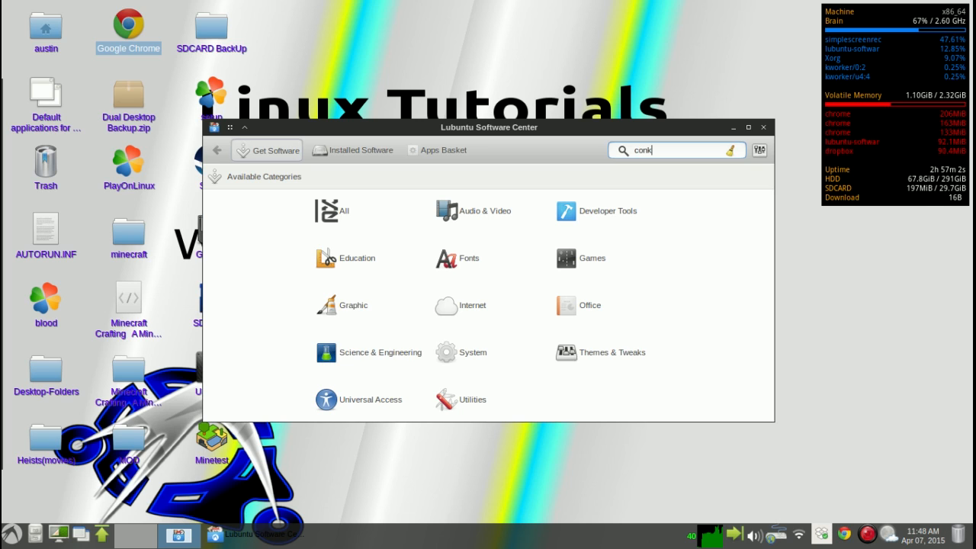
{"action": "mouse_move", "coordinate": [683, 138]}
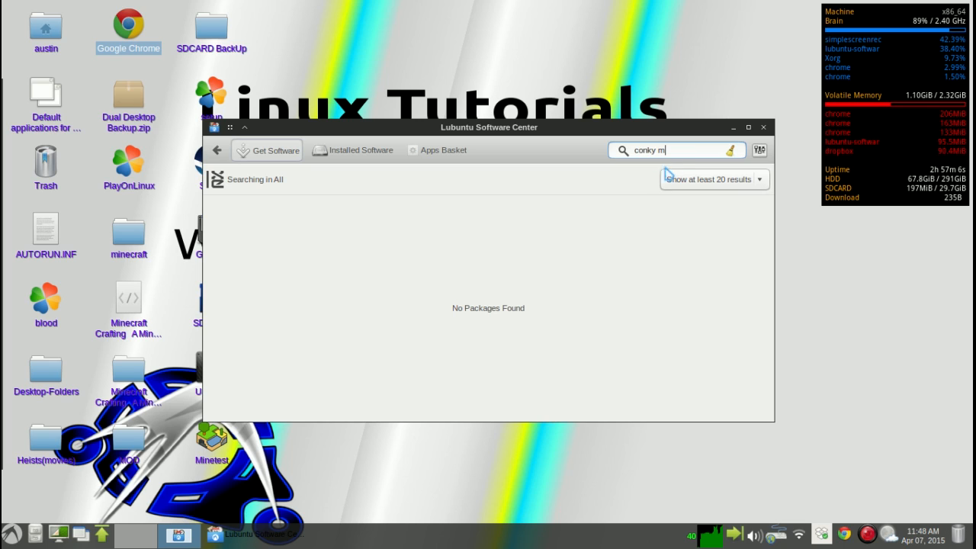
{"action": "key", "text": "BackSpace"}
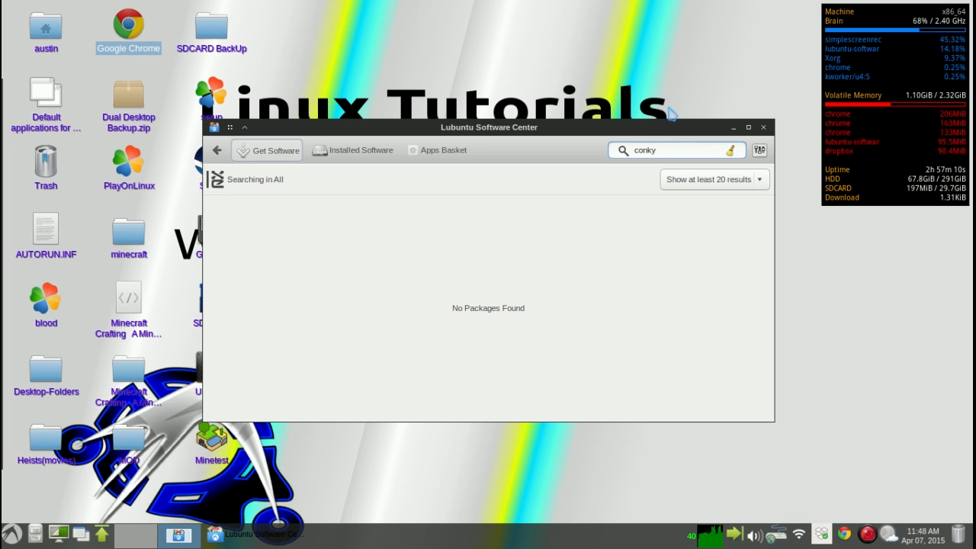
{"action": "key", "text": "BackSpace"}
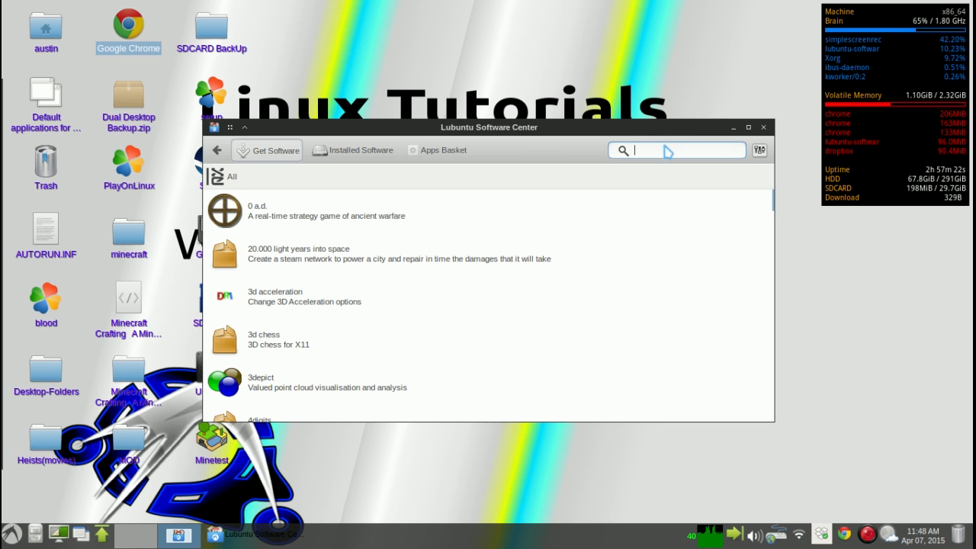
Step: Look for 'con' among installed software, close the software center and open the applications menu
{"action": "left_click", "coordinate": [358, 149]}
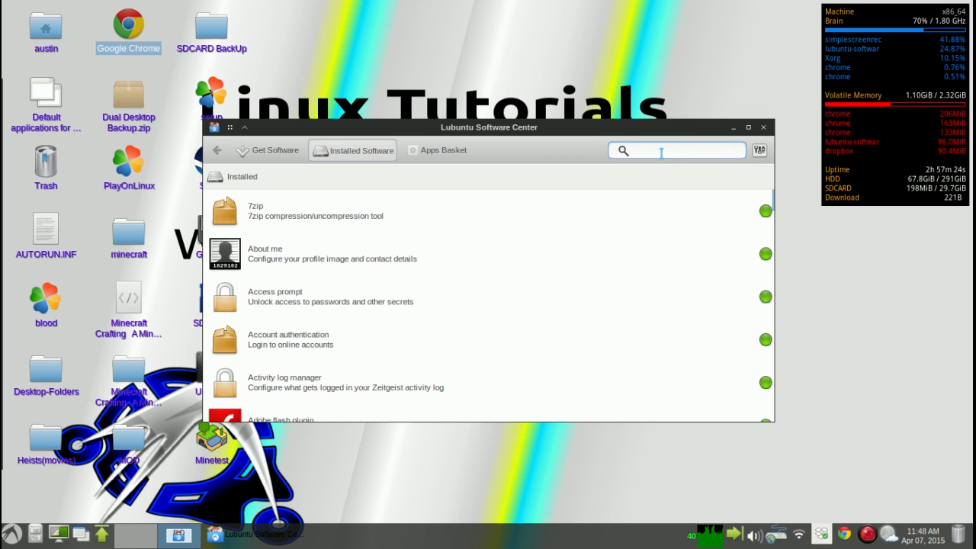
{"action": "type", "text": "conk"}
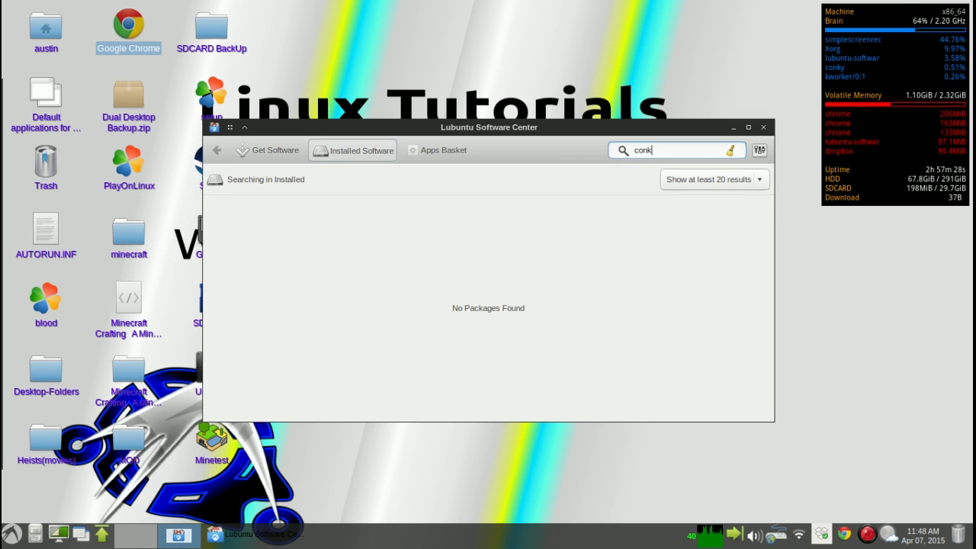
{"action": "left_click", "coordinate": [759, 150]}
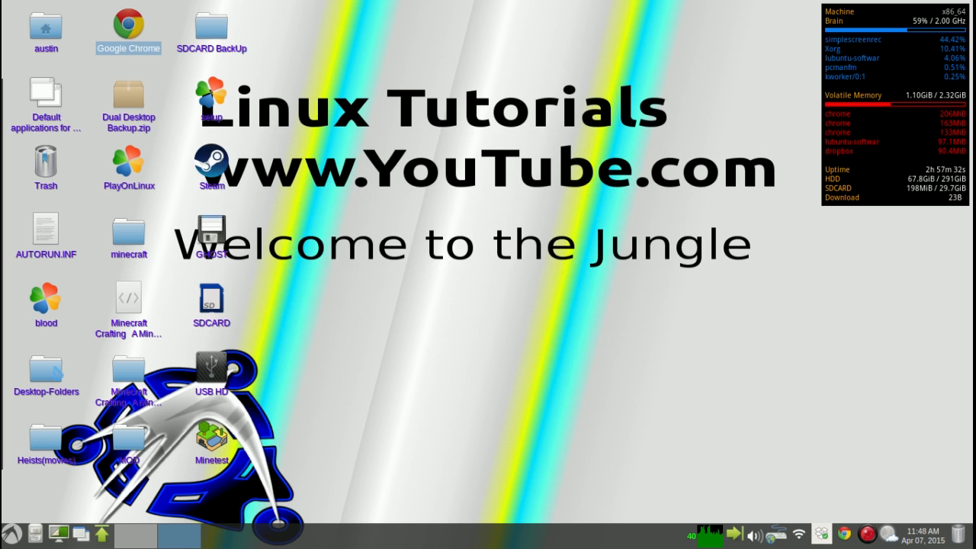
{"action": "left_click", "coordinate": [11, 534]}
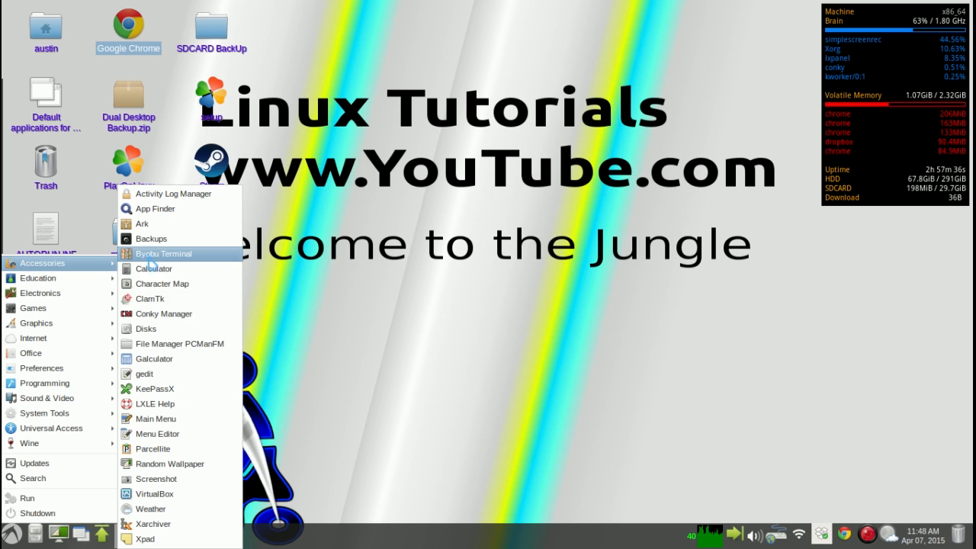
{"action": "mouse_move", "coordinate": [163, 314]}
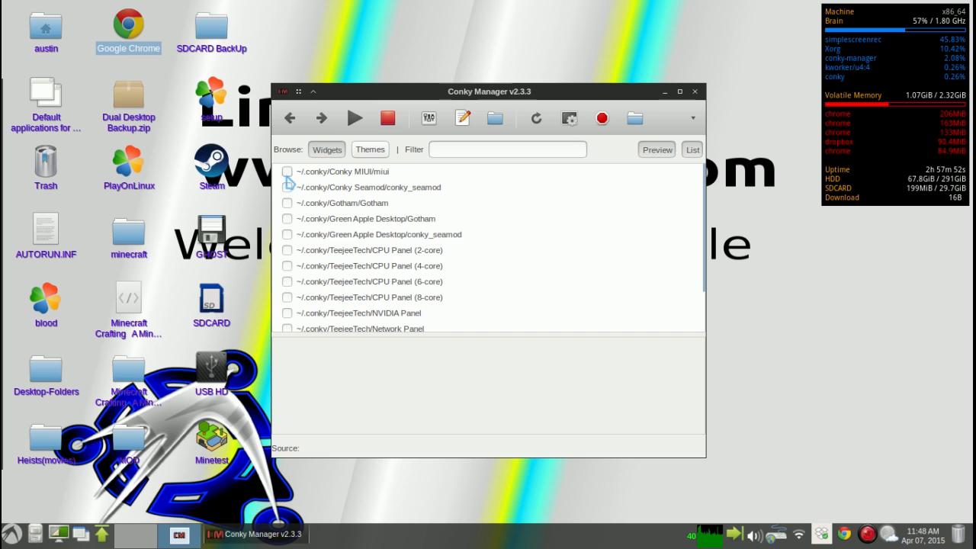
Step: Try out the MIUI clock, Gotham and Green Apple Desktop Gotham widgets
{"action": "left_click", "coordinate": [287, 171]}
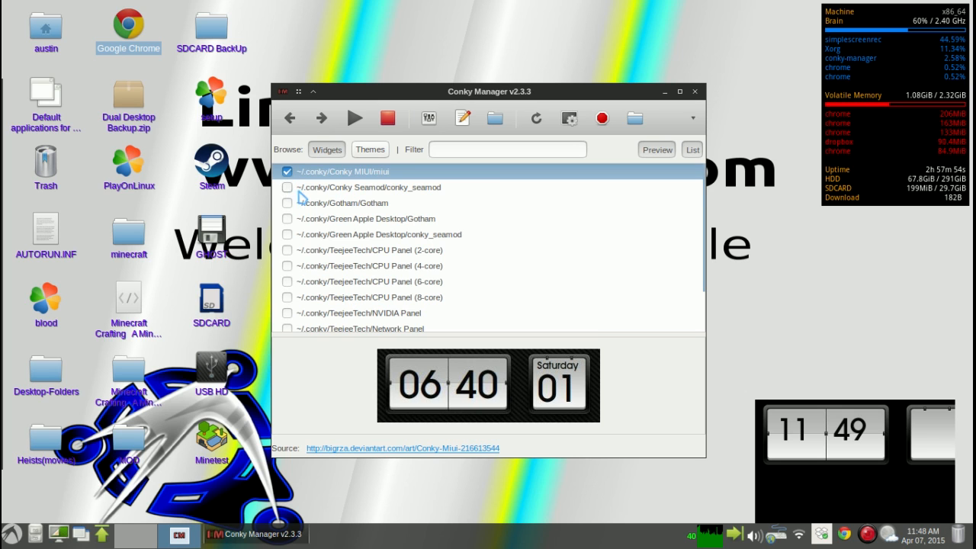
{"action": "left_click", "coordinate": [348, 202]}
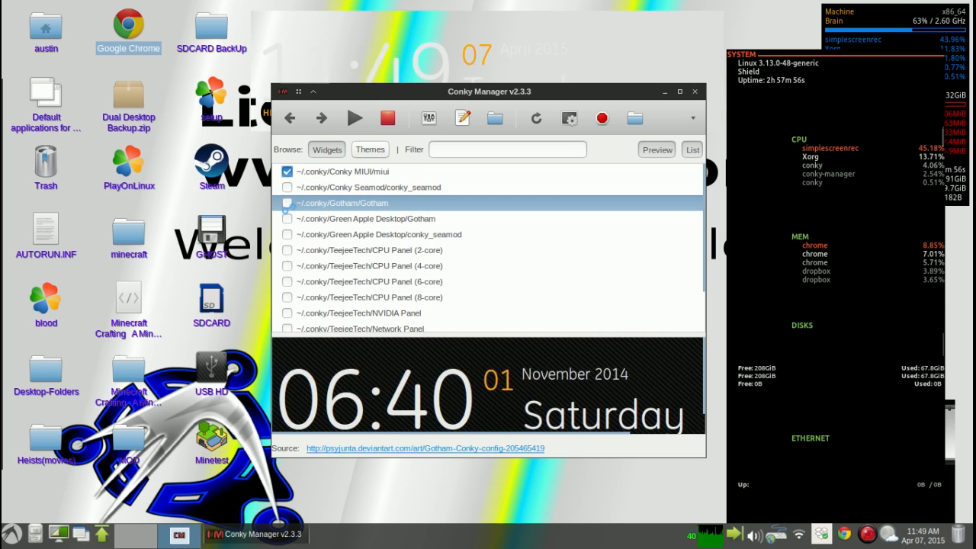
{"action": "left_click", "coordinate": [286, 186]}
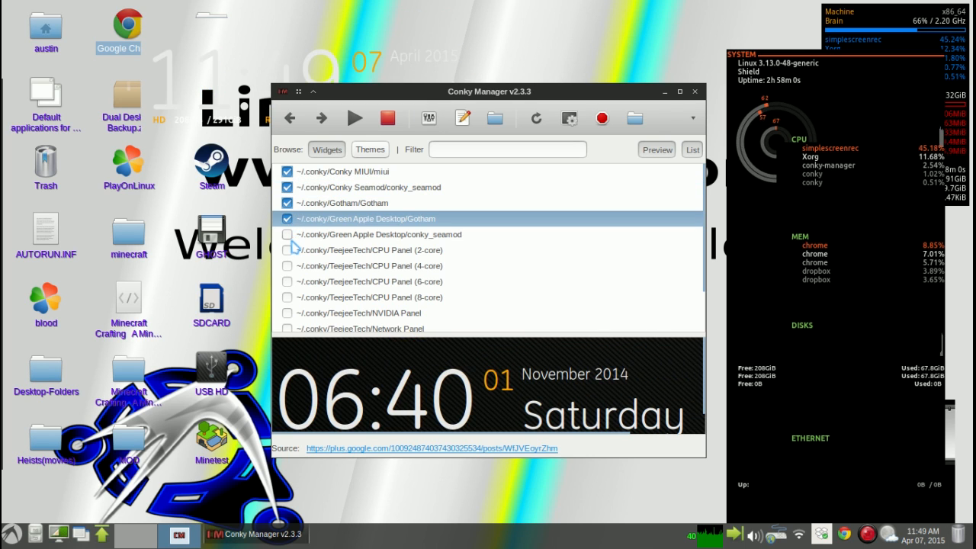
{"action": "left_click", "coordinate": [378, 235]}
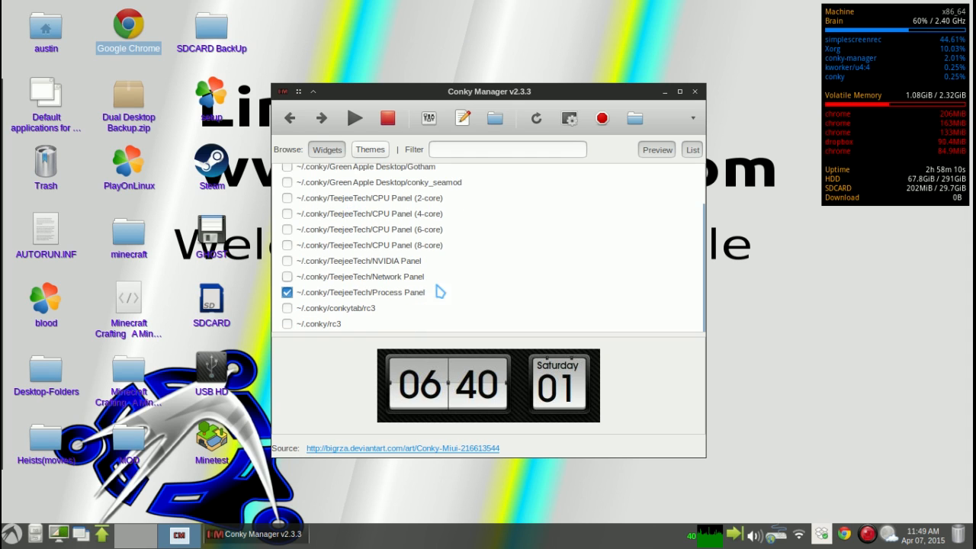
{"action": "mouse_move", "coordinate": [378, 296]}
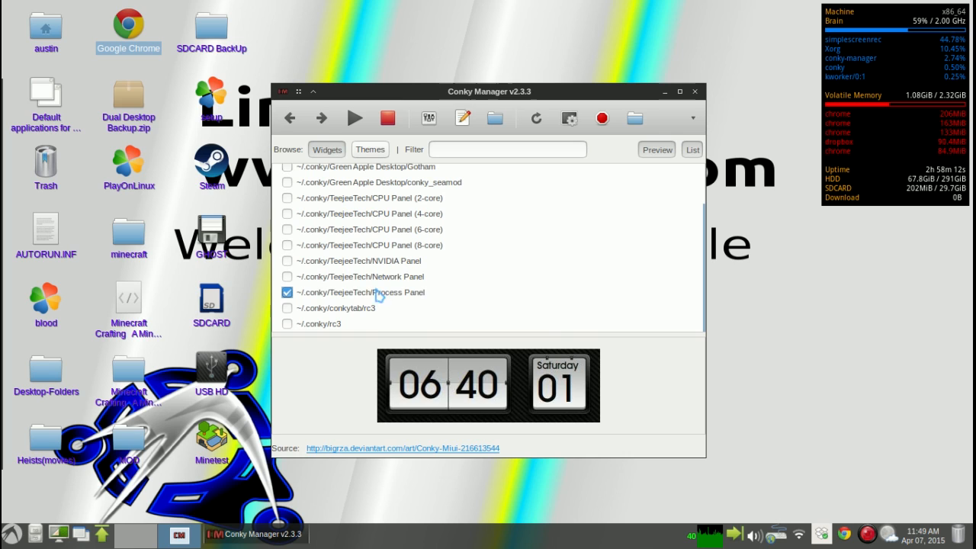
Step: Enable the Network Panel widget and open its editing settings
{"action": "left_click", "coordinate": [287, 276]}
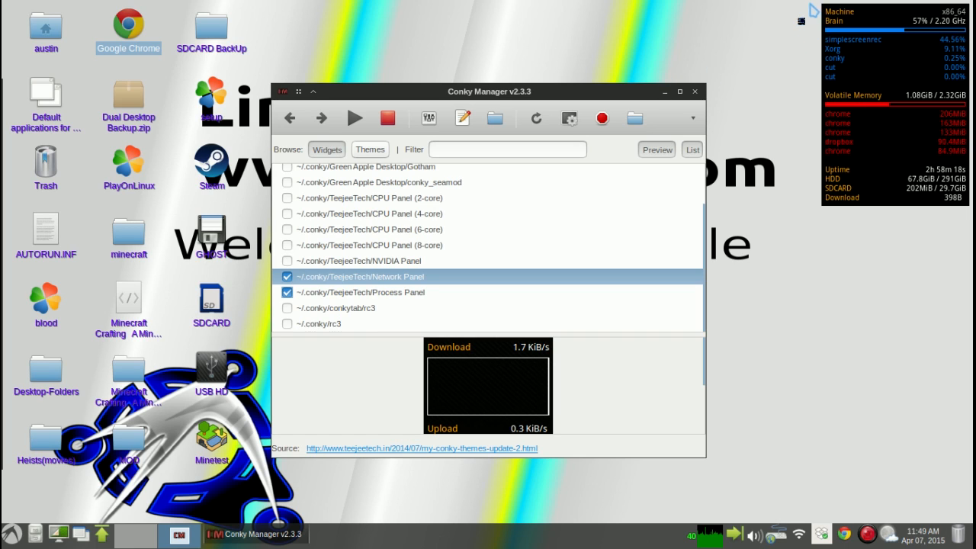
{"action": "mouse_move", "coordinate": [691, 76]}
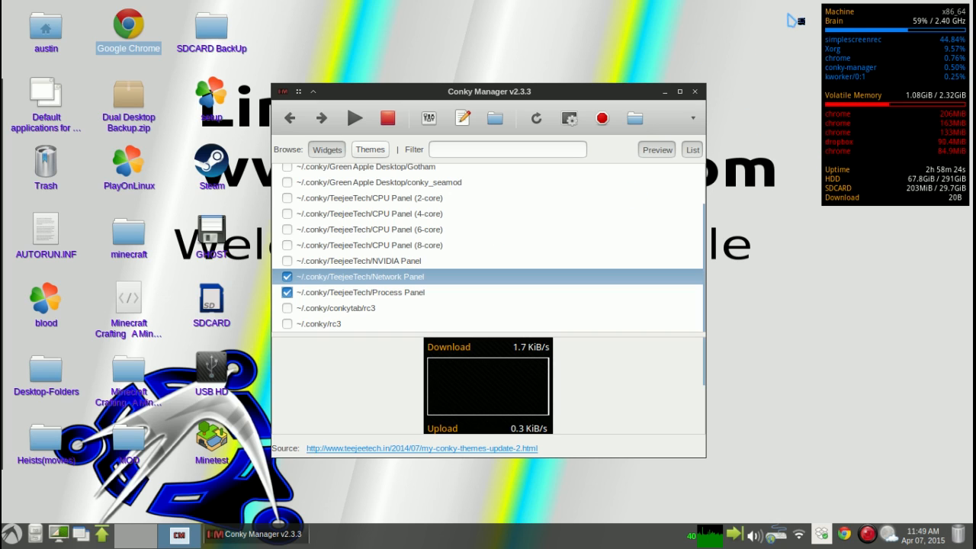
{"action": "left_click", "coordinate": [286, 276]}
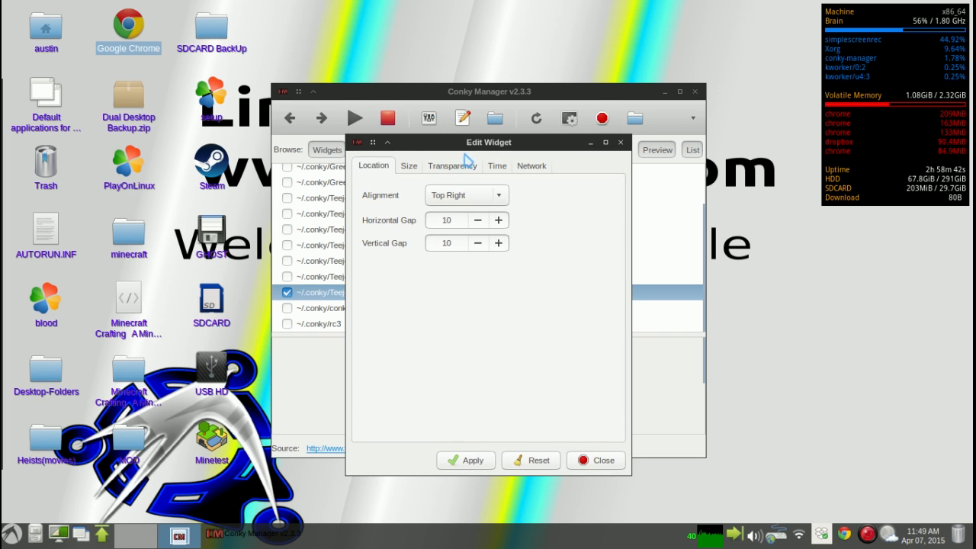
Step: Set a green background in the Transparency settings, then revisit colour and transparency type
{"action": "left_click", "coordinate": [451, 164]}
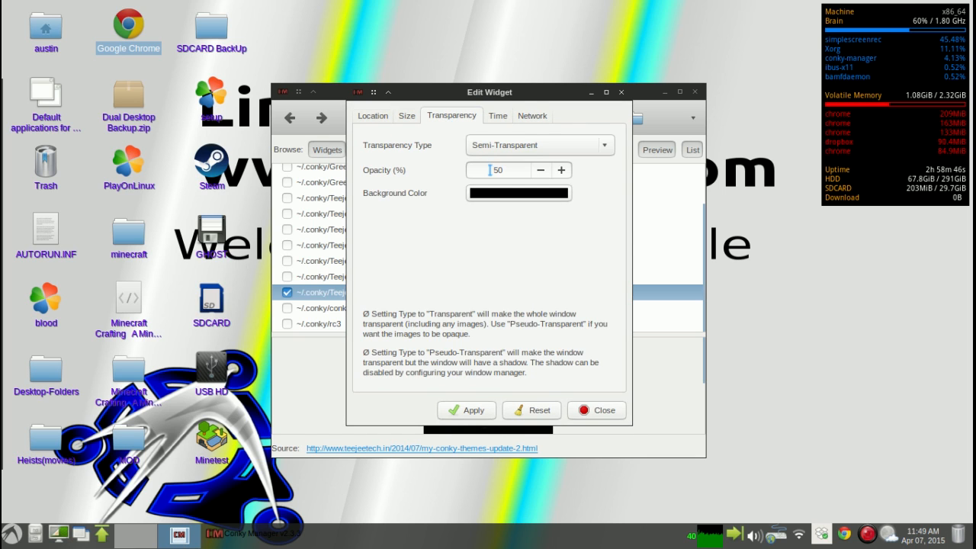
{"action": "left_click", "coordinate": [519, 192]}
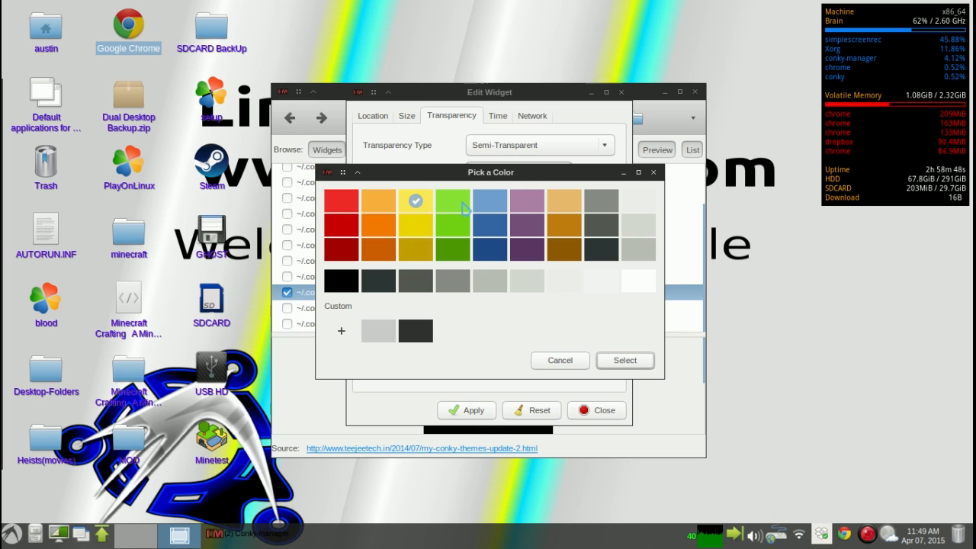
{"action": "left_click", "coordinate": [453, 248]}
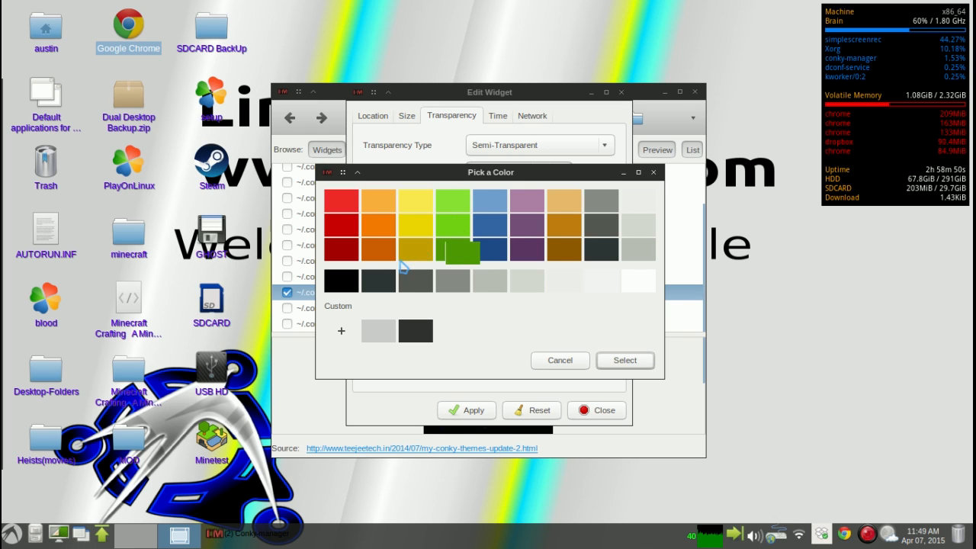
{"action": "left_click", "coordinate": [626, 360]}
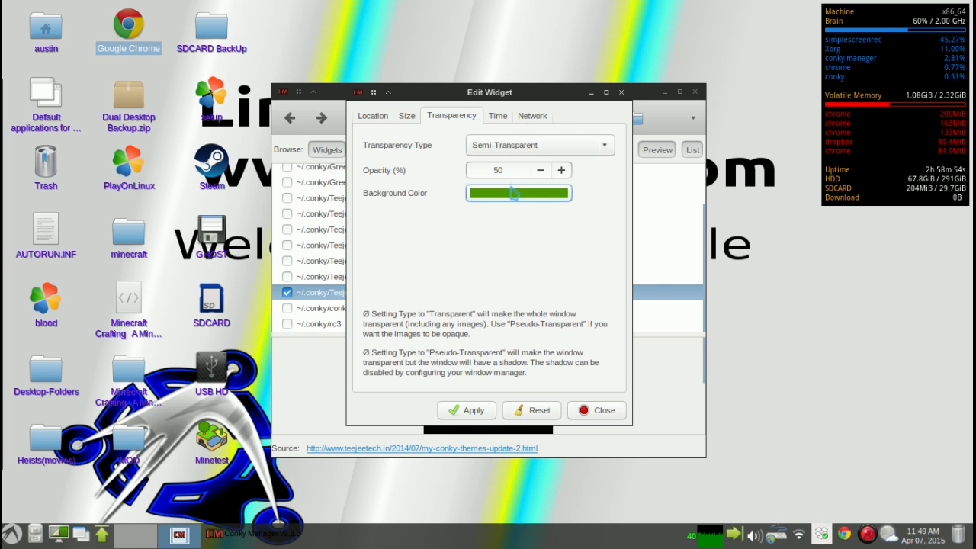
{"action": "left_click", "coordinate": [518, 193]}
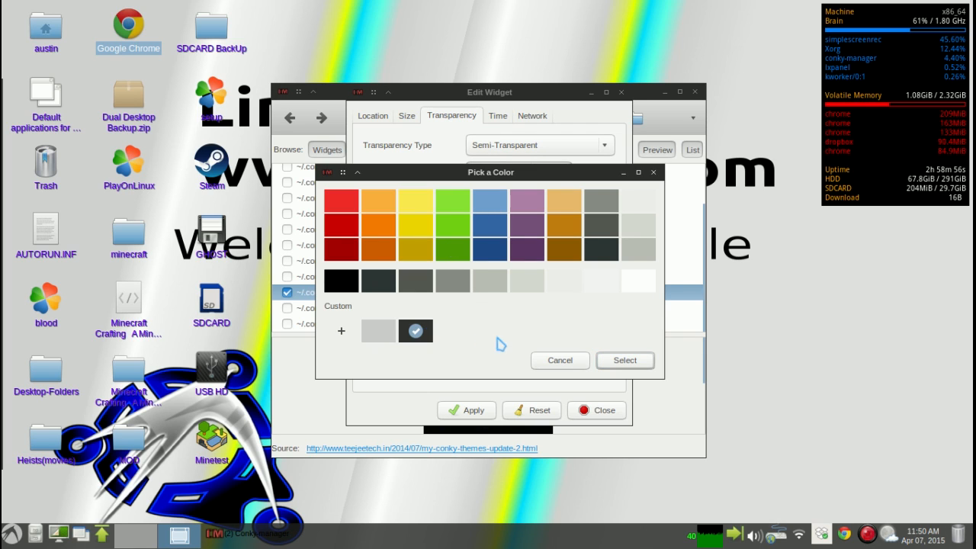
{"action": "left_click", "coordinate": [625, 360]}
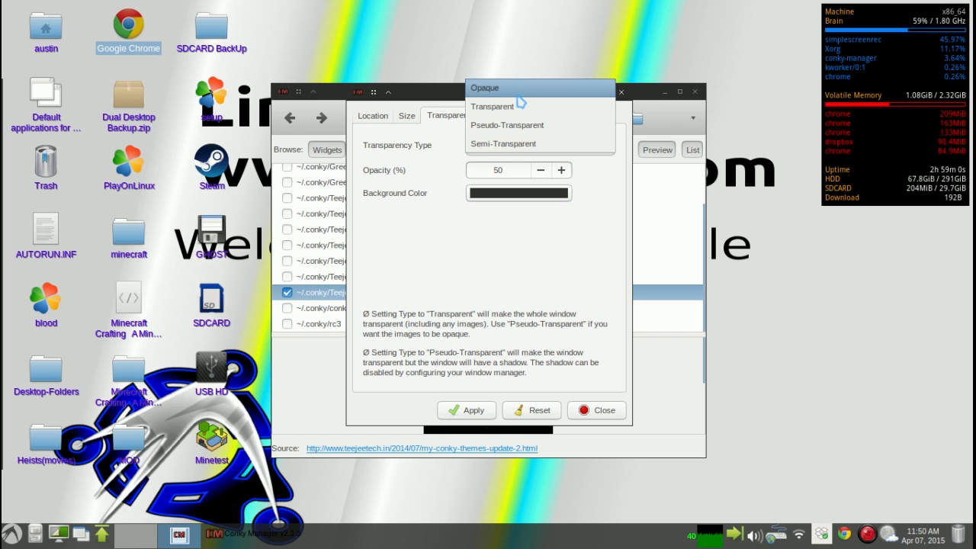
Step: Try an opaque background, return to semi-transparent with a dark custom colour, and close the settings
{"action": "left_click", "coordinate": [518, 192]}
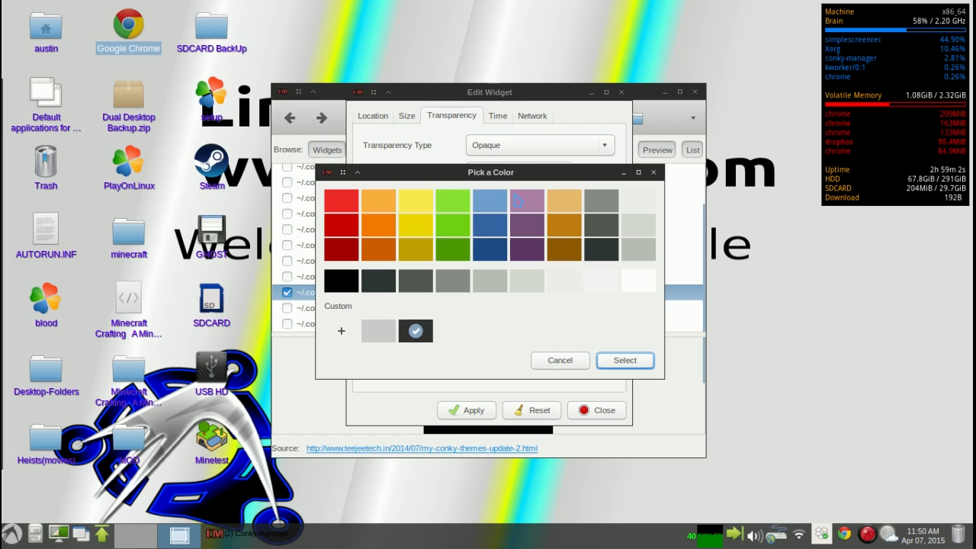
{"action": "left_click", "coordinate": [624, 360]}
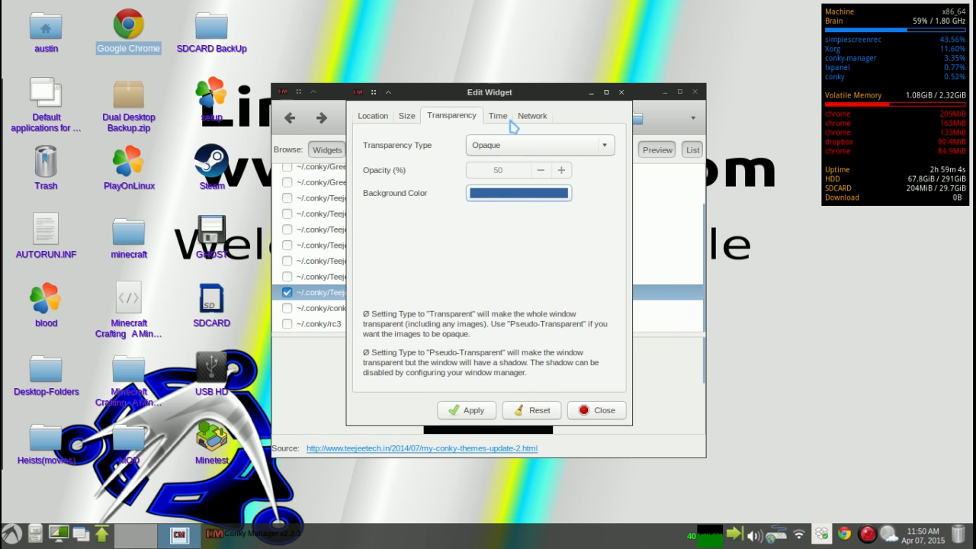
{"action": "left_click", "coordinate": [540, 145]}
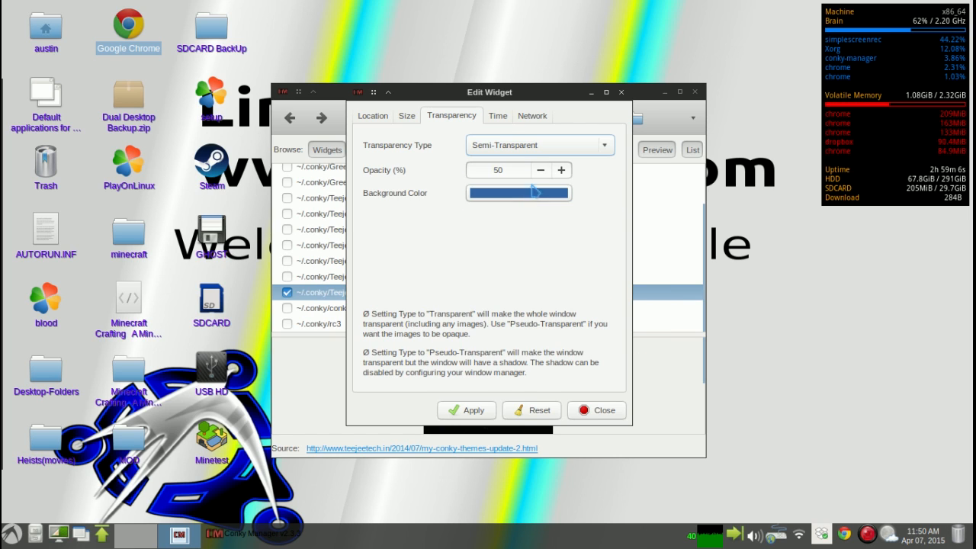
{"action": "left_click", "coordinate": [518, 192]}
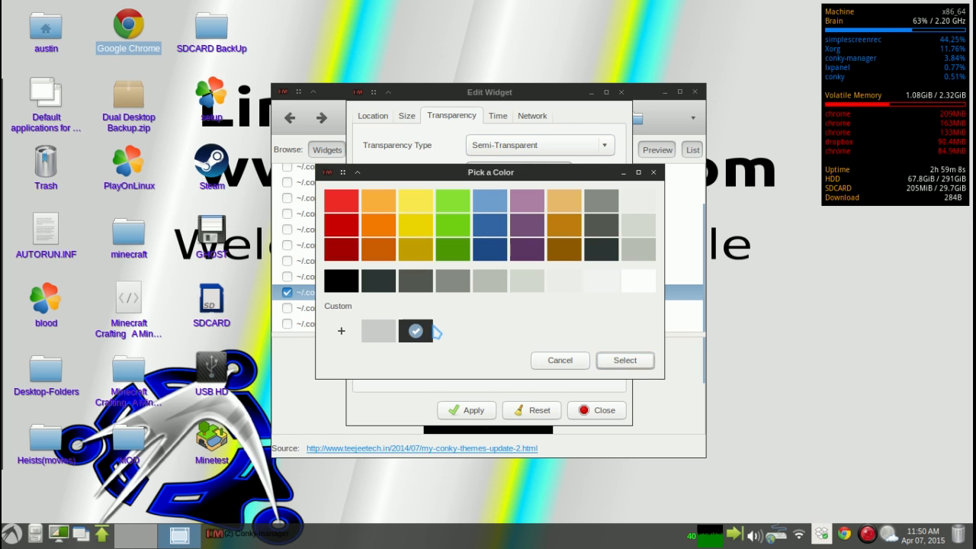
{"action": "left_click", "coordinate": [625, 359]}
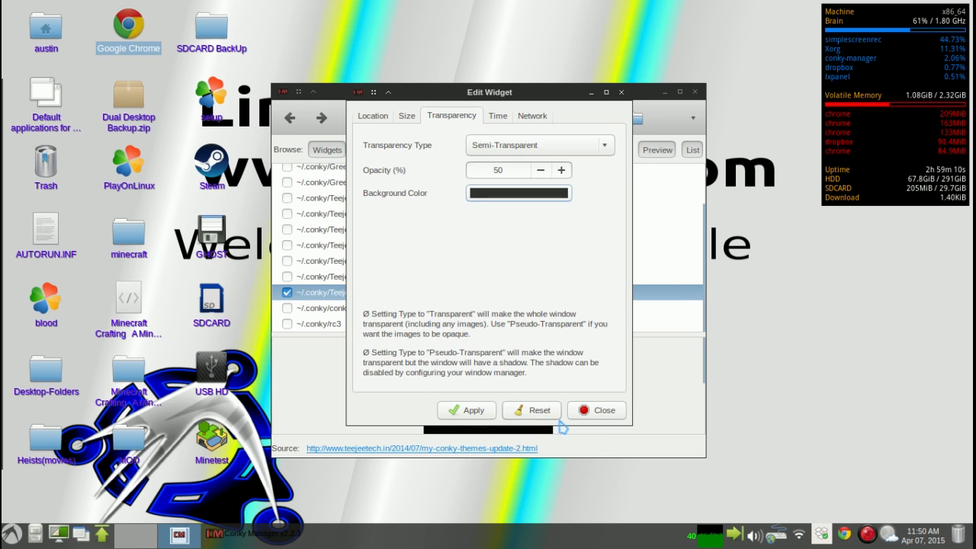
{"action": "left_click", "coordinate": [595, 410]}
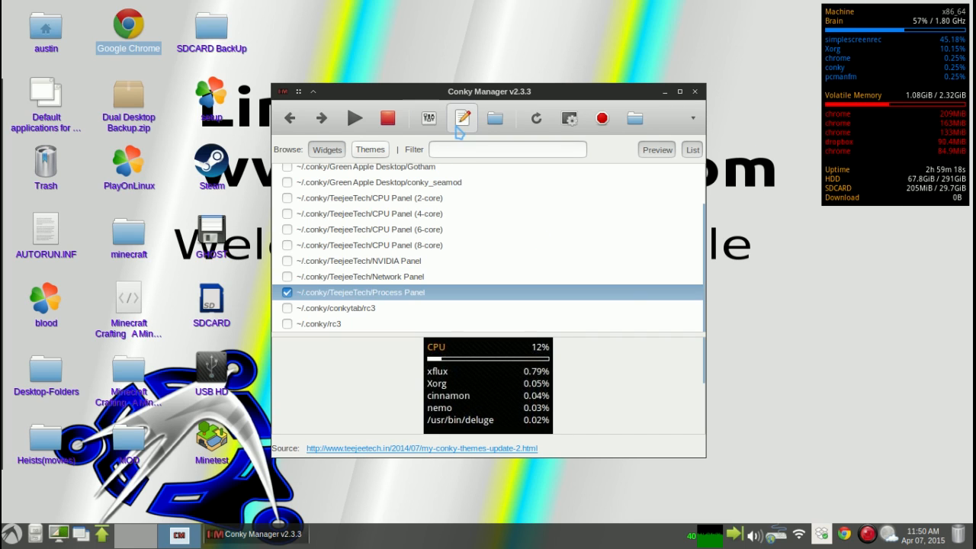
{"action": "mouse_move", "coordinate": [460, 117]}
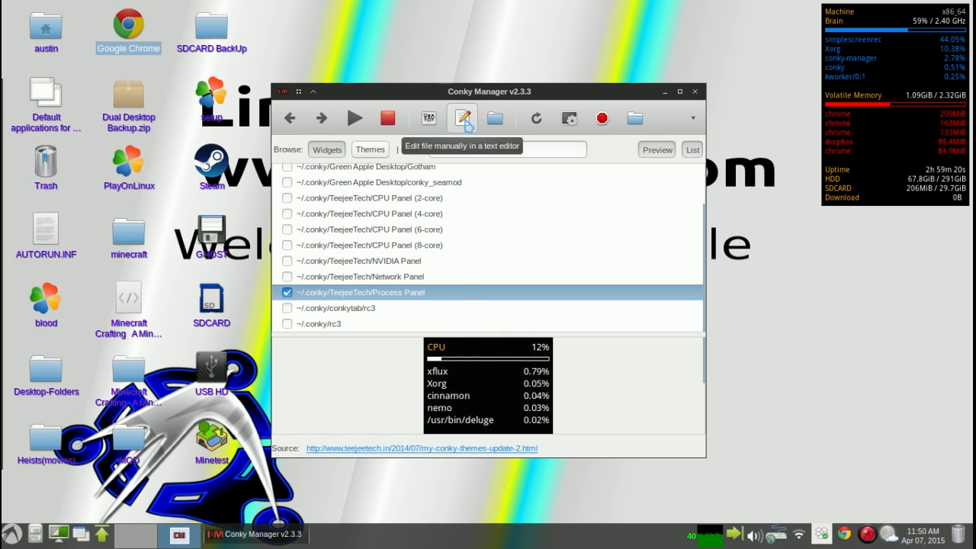
Step: Open the widget's config file in gedit, close the Untitled tab and position after color3
{"action": "left_click", "coordinate": [460, 117]}
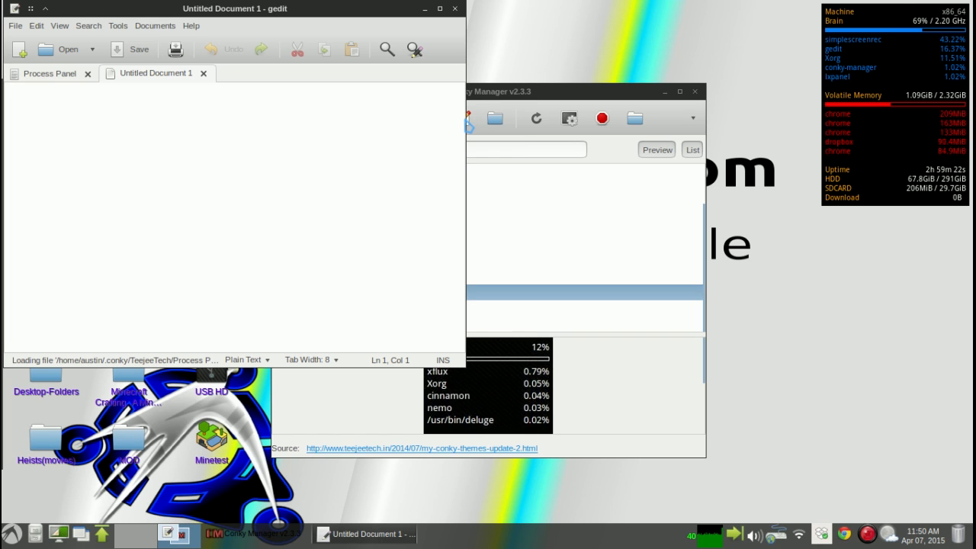
{"action": "left_click", "coordinate": [49, 73]}
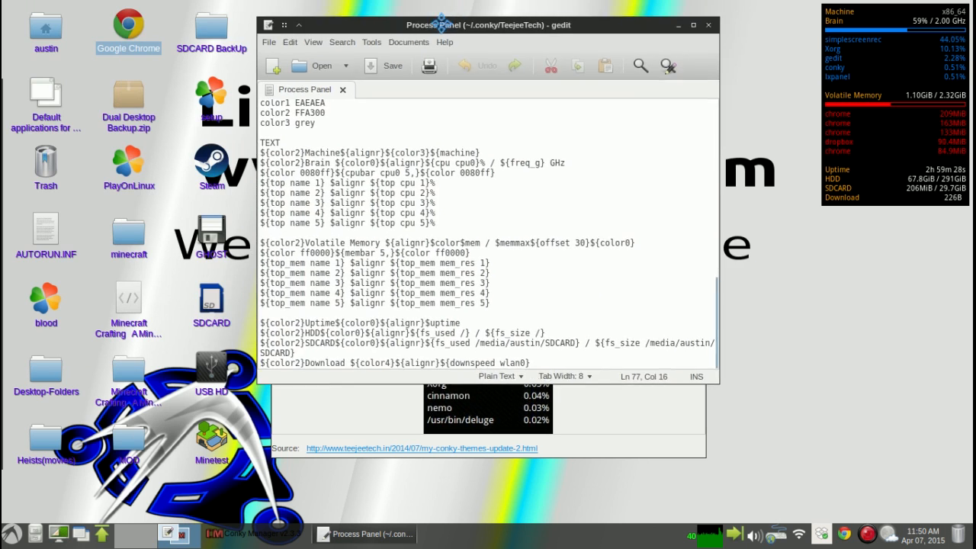
{"action": "double_click", "coordinate": [488, 24]}
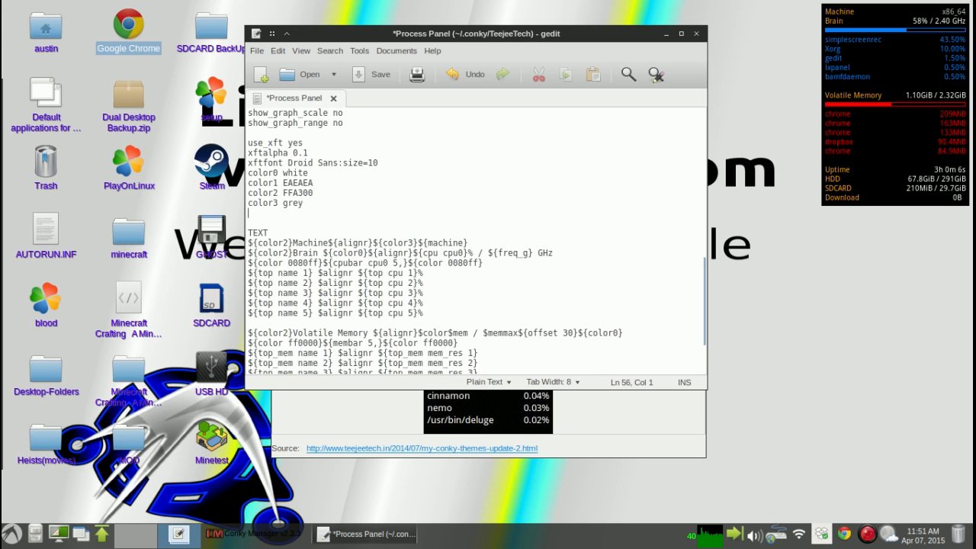
Step: Add the line 'color4 953456' below 'color3 grey'
{"action": "type", "text": "color"}
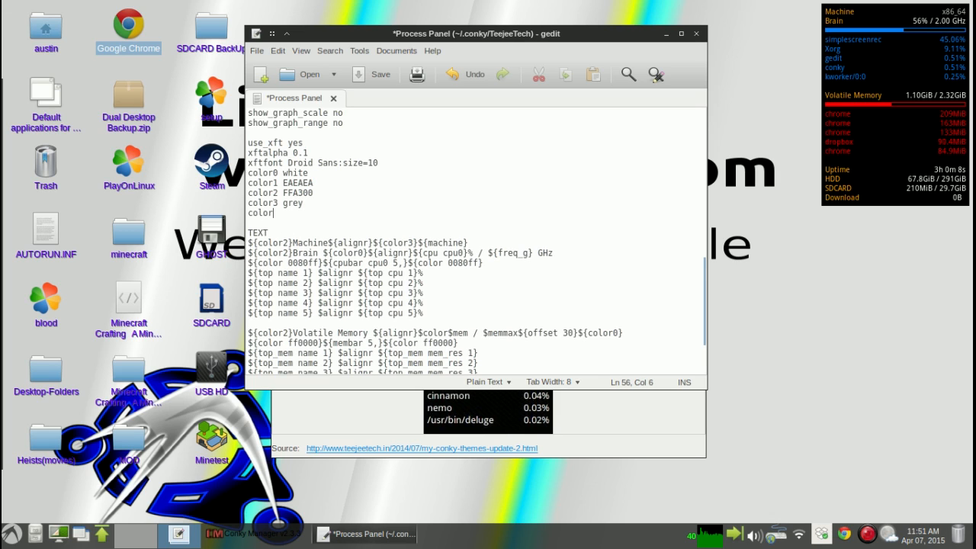
{"action": "type", "text": "\" \""}
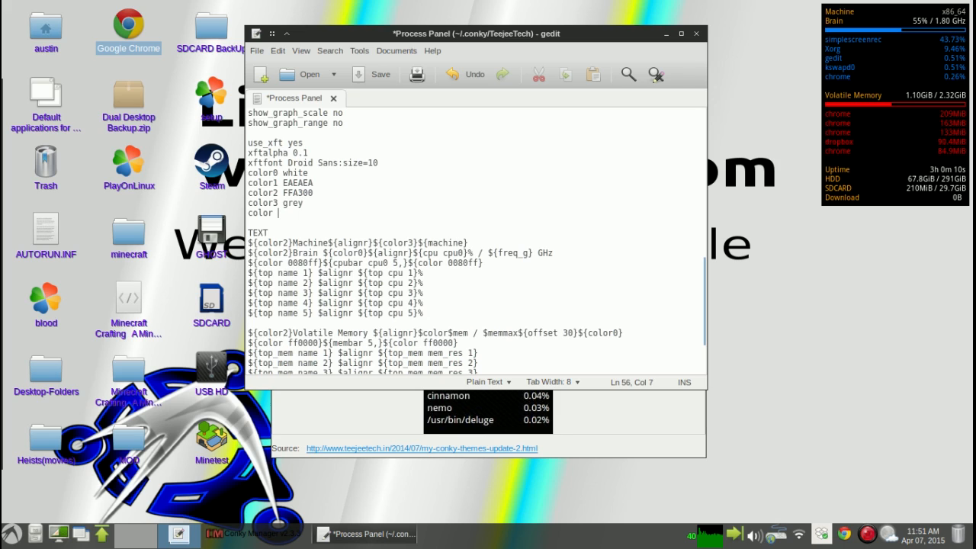
{"action": "type", "text": "4"}
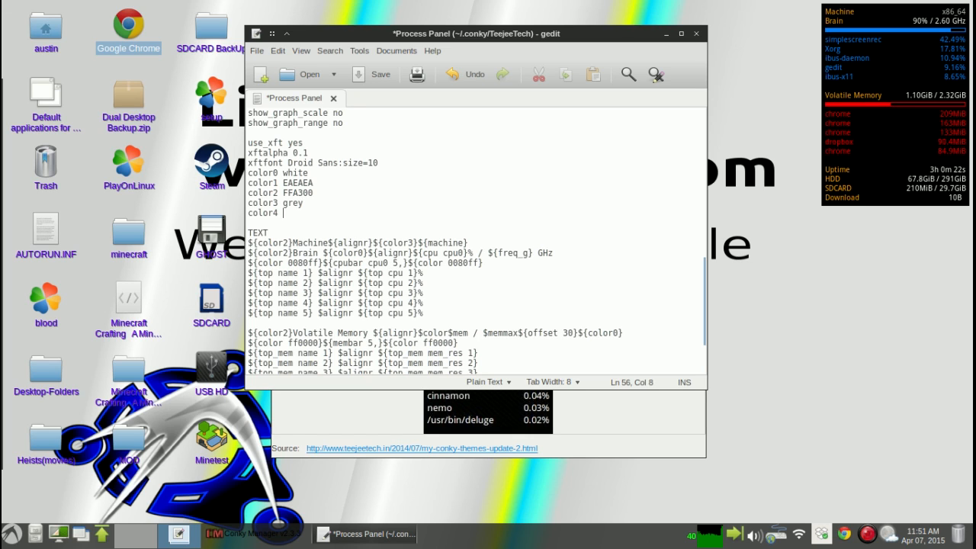
{"action": "type", "text": "953"}
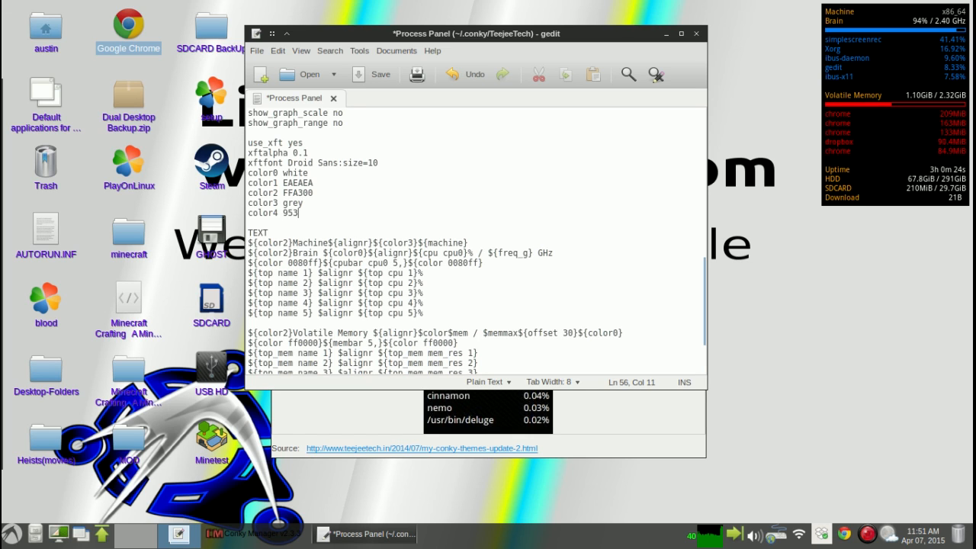
{"action": "type", "text": "456"}
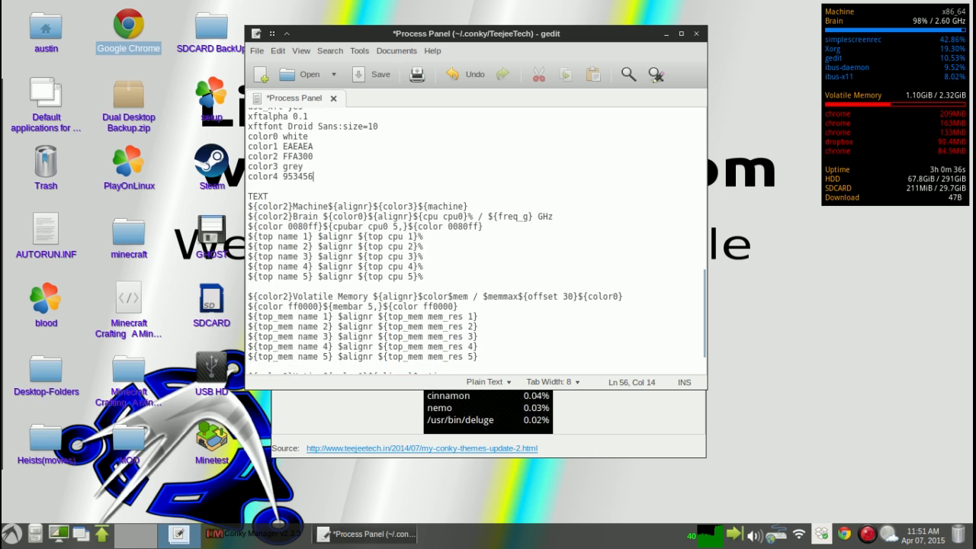
{"action": "scroll", "scroll_direction": "down", "scroll_amount": 3}
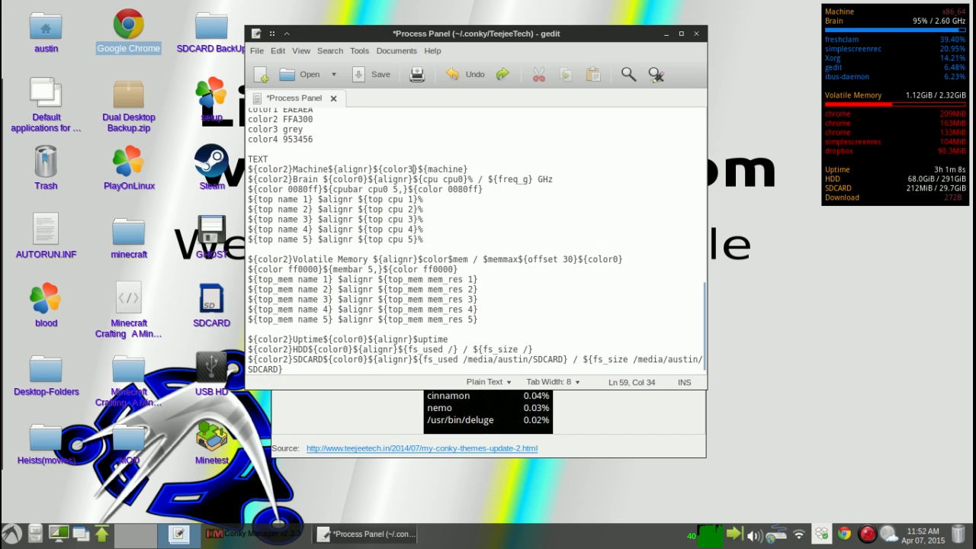
Step: Save the configuration file with the new color4 setting
{"action": "left_click", "coordinate": [372, 74]}
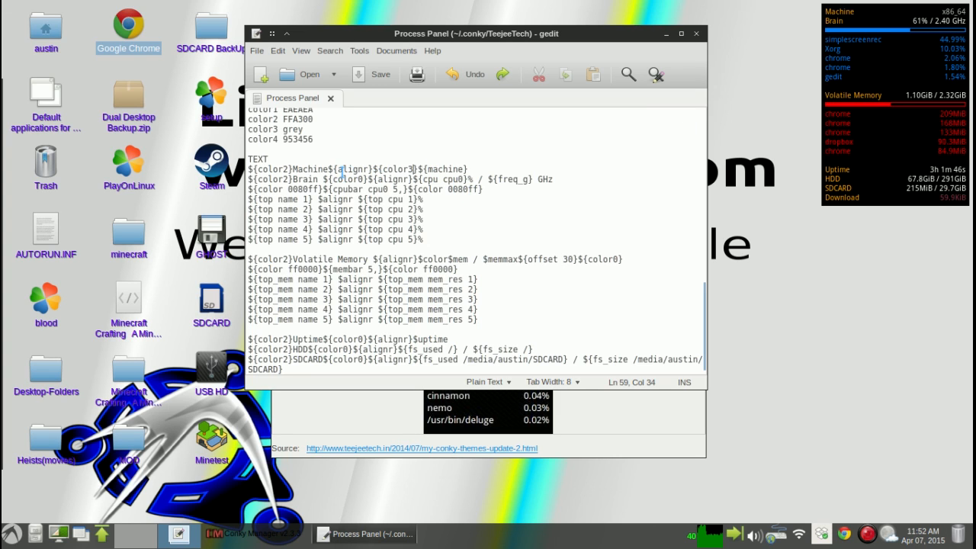
Step: Select a word in the TEXT section's Download line for editing
{"action": "double_click", "coordinate": [358, 168]}
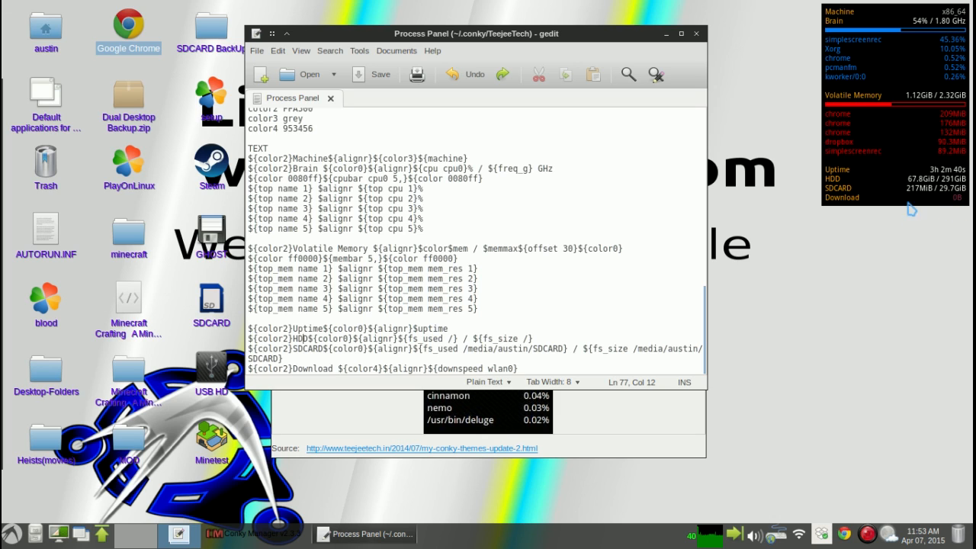
{"action": "mouse_move", "coordinate": [854, 207]}
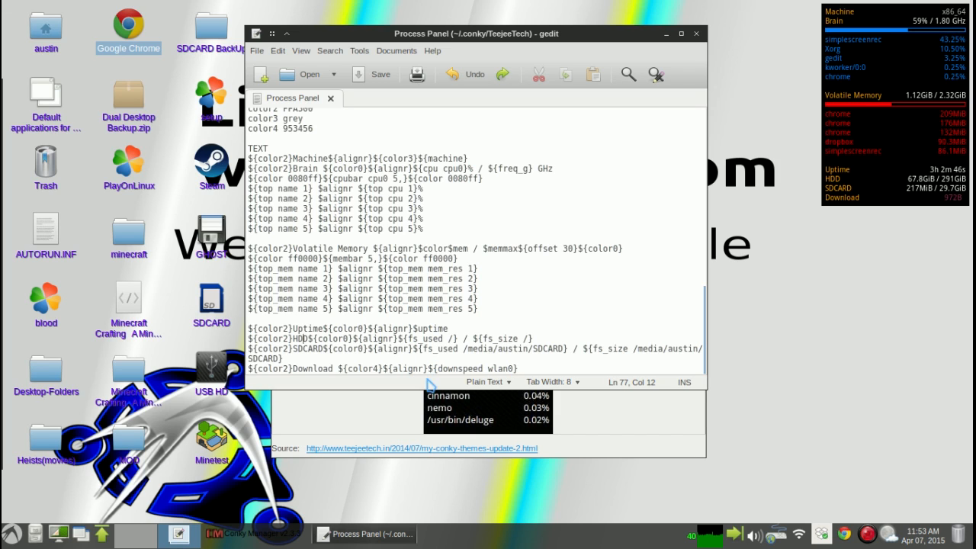
{"action": "mouse_move", "coordinate": [378, 383]}
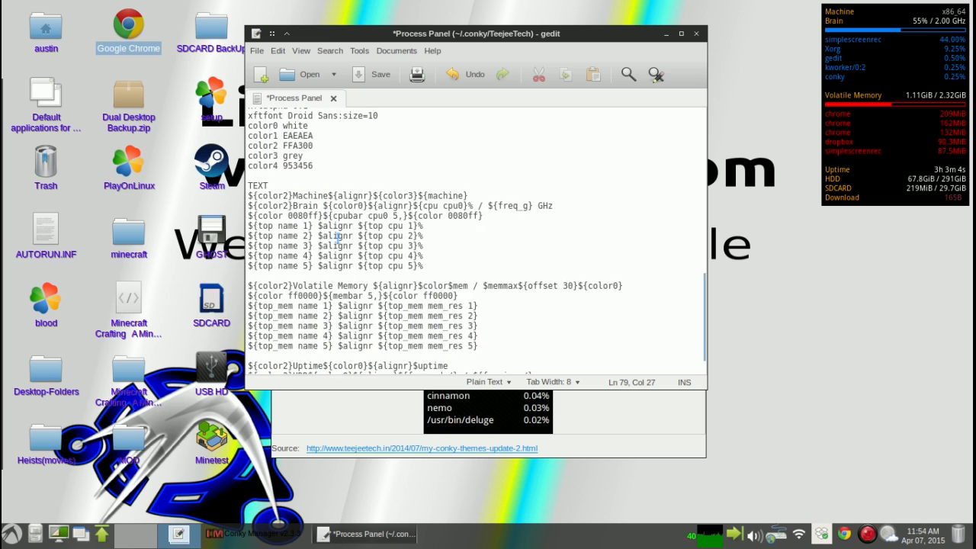
Step: Save the Download line now using color0 and close the text editor
{"action": "key", "text": "ctrl+s"}
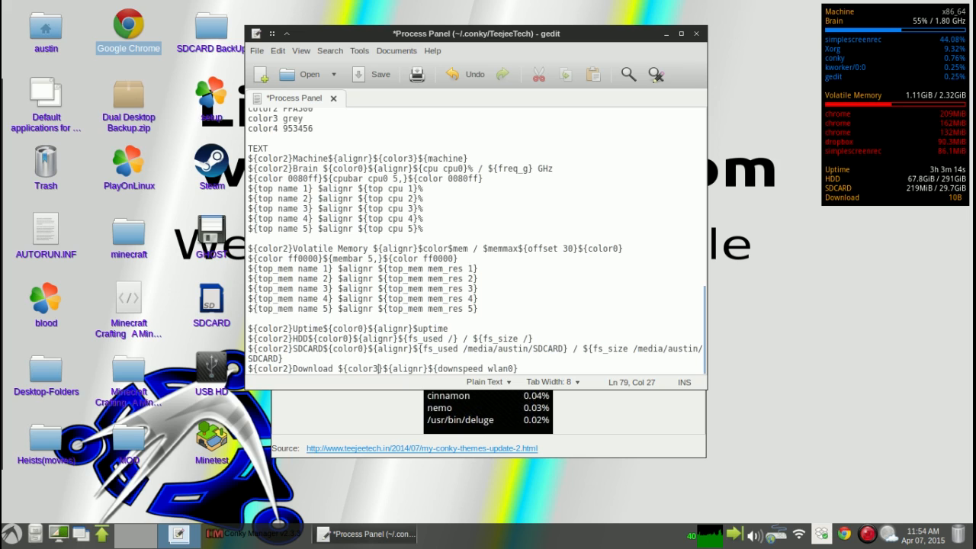
{"action": "left_click", "coordinate": [372, 73]}
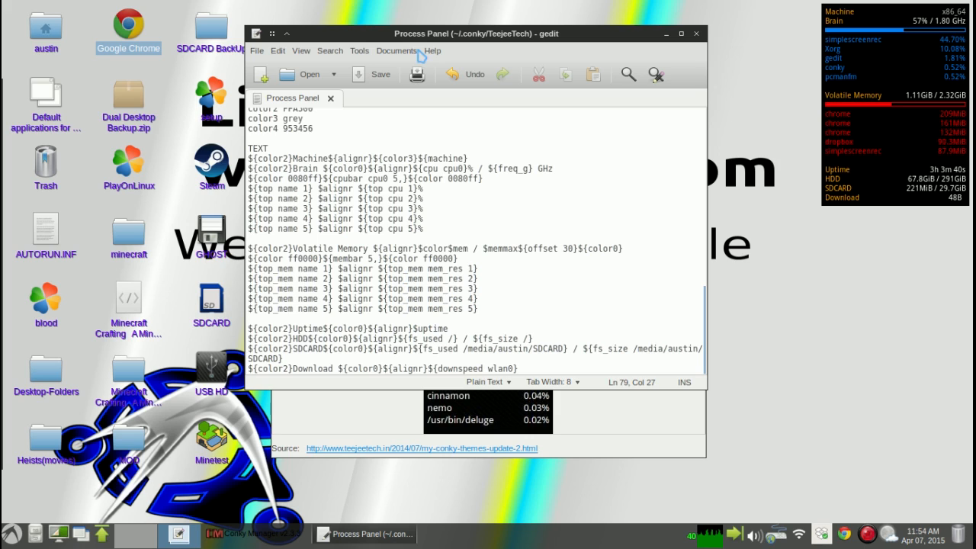
{"action": "mouse_move", "coordinate": [463, 73]}
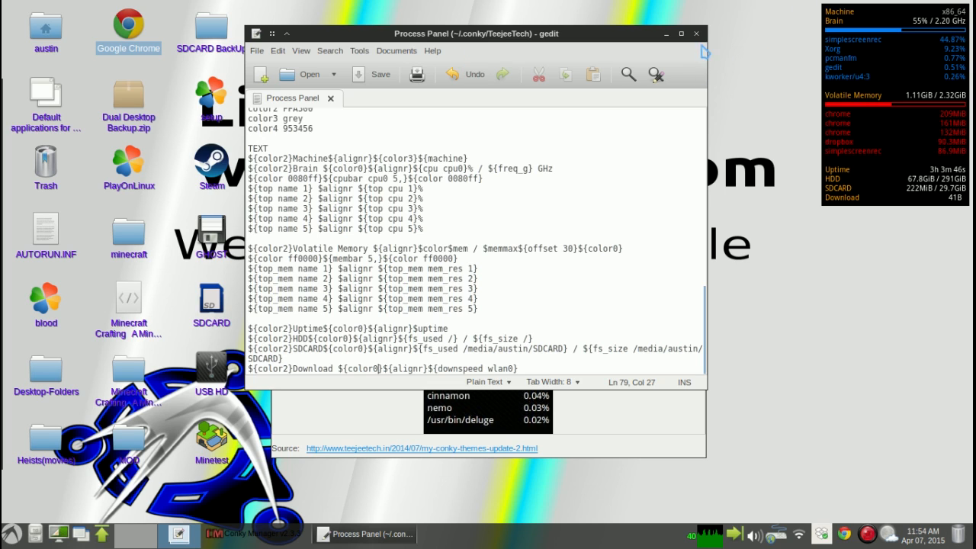
{"action": "left_click", "coordinate": [256, 534]}
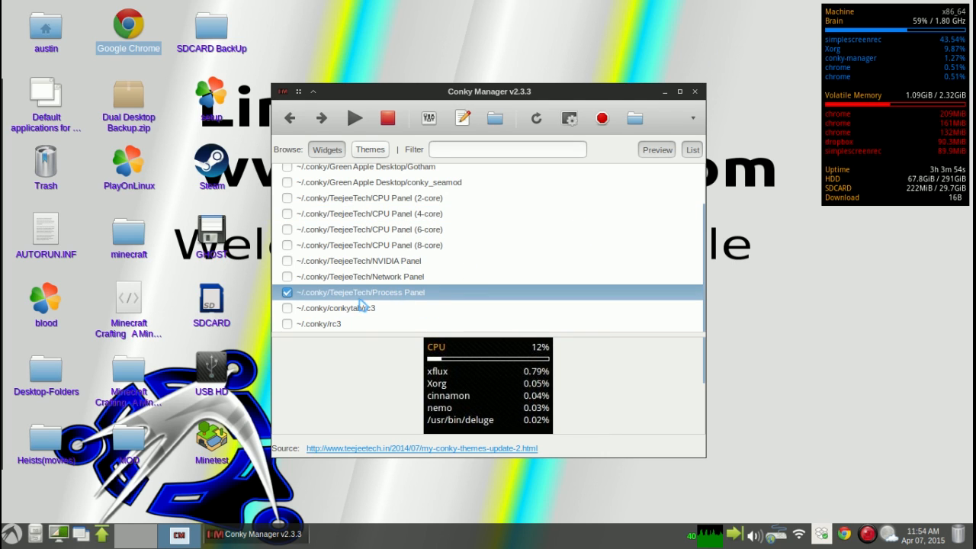
{"action": "mouse_move", "coordinate": [451, 144]}
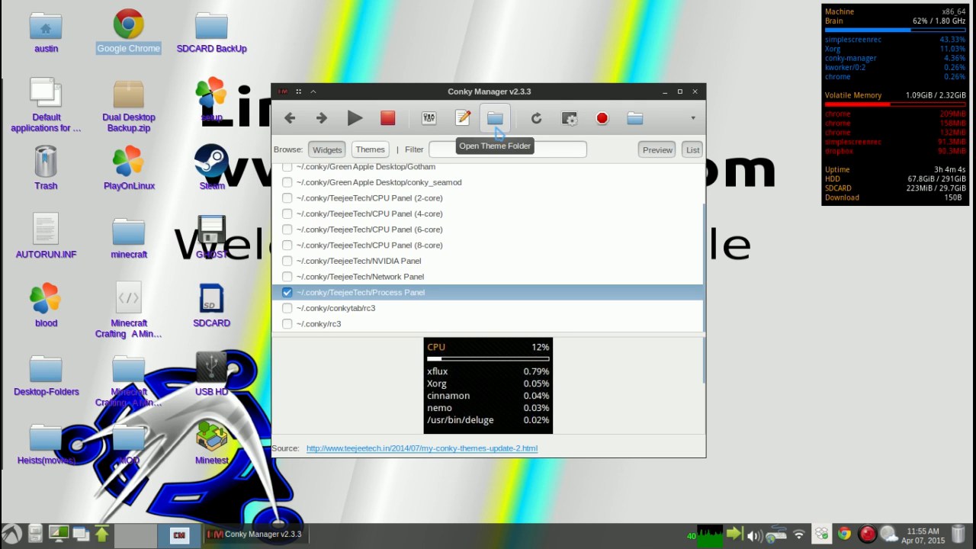
Step: Open and close the theme folder, then search for new themes
{"action": "left_click", "coordinate": [494, 119]}
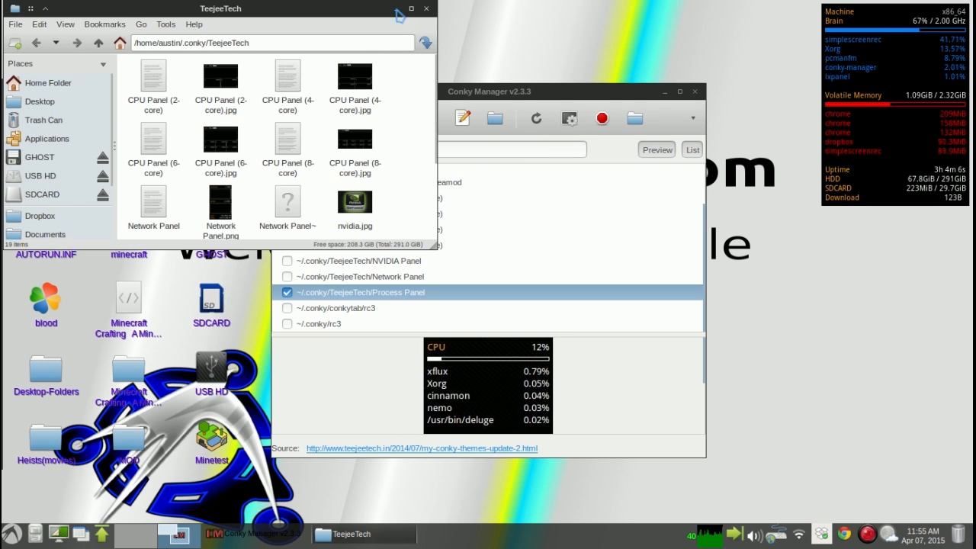
{"action": "left_click", "coordinate": [567, 119]}
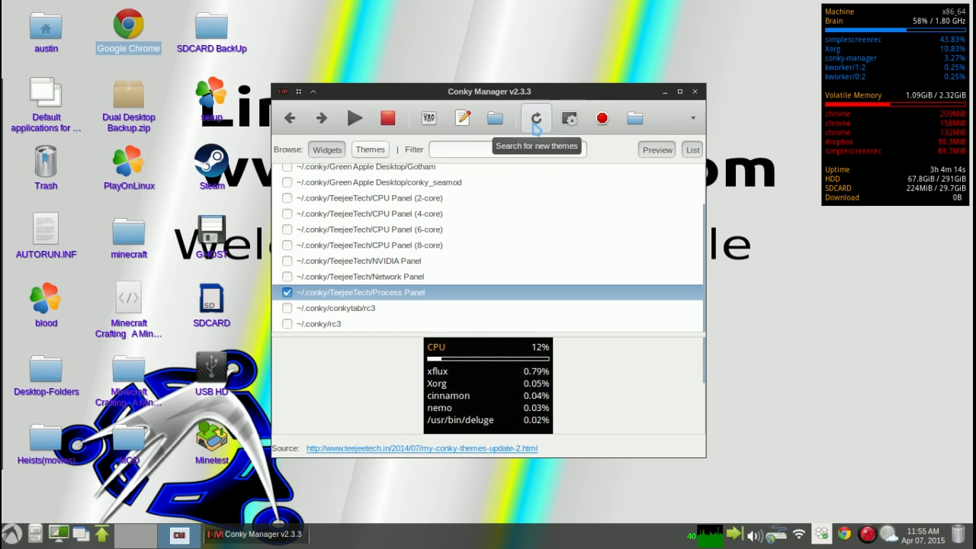
{"action": "left_click", "coordinate": [369, 149]}
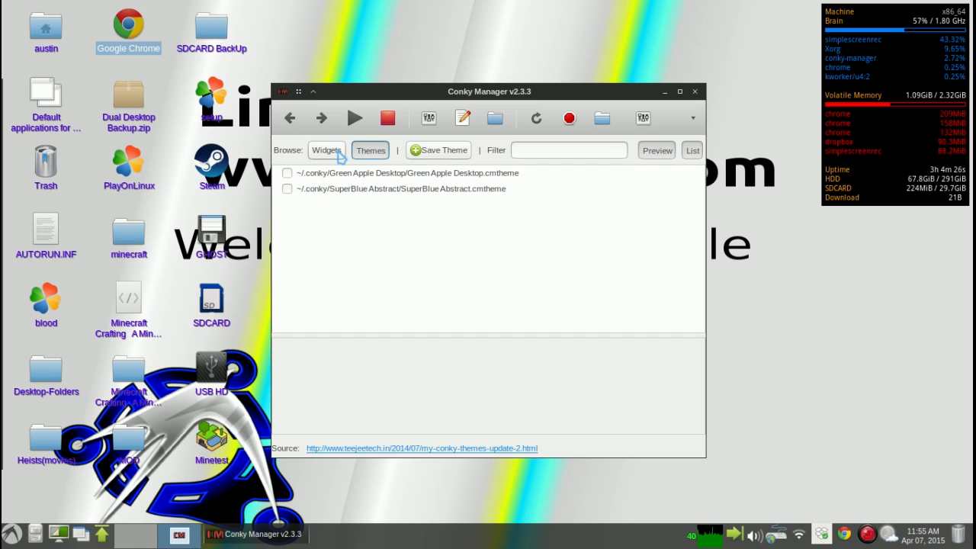
Step: Return to the widgets, show the saved themes and start Save Theme
{"action": "left_click", "coordinate": [326, 149]}
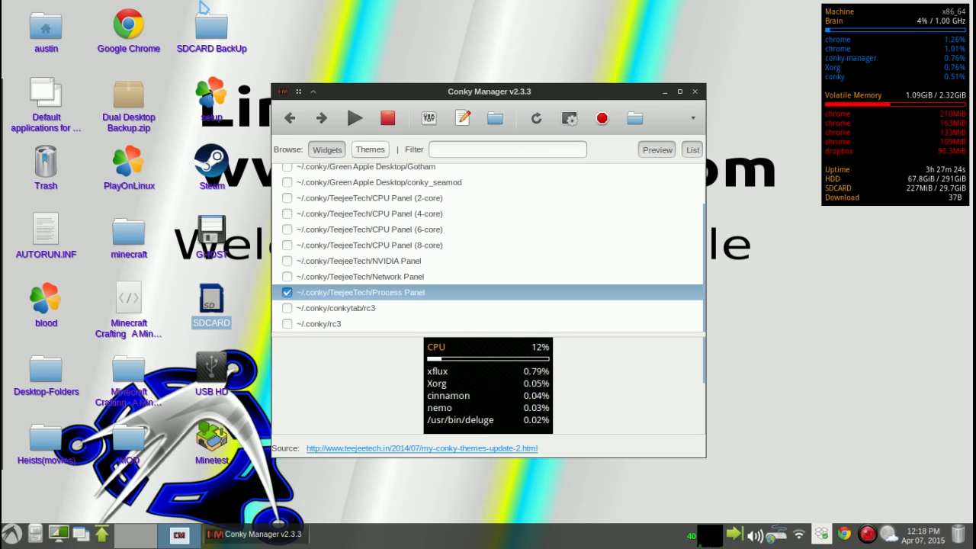
{"action": "left_click", "coordinate": [462, 119]}
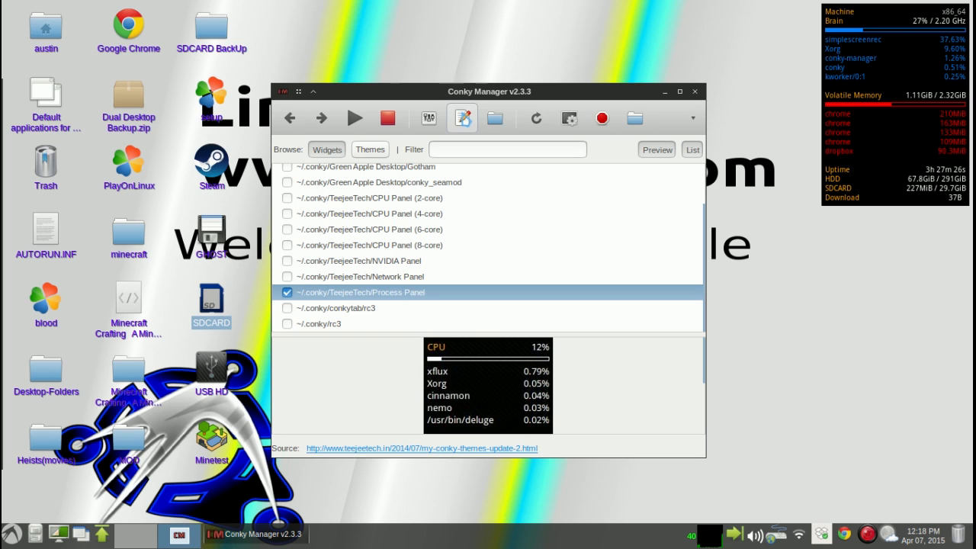
{"action": "left_click", "coordinate": [369, 149]}
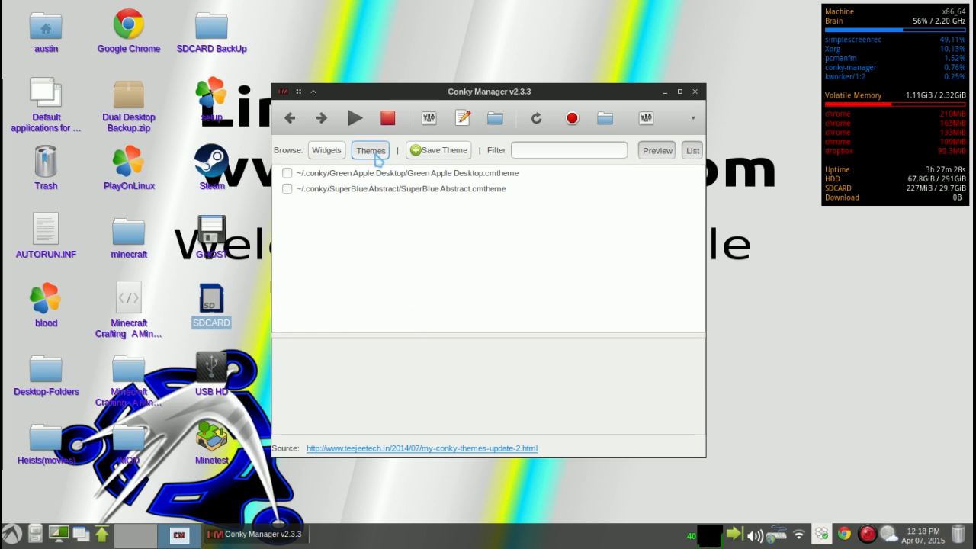
{"action": "left_click", "coordinate": [437, 150]}
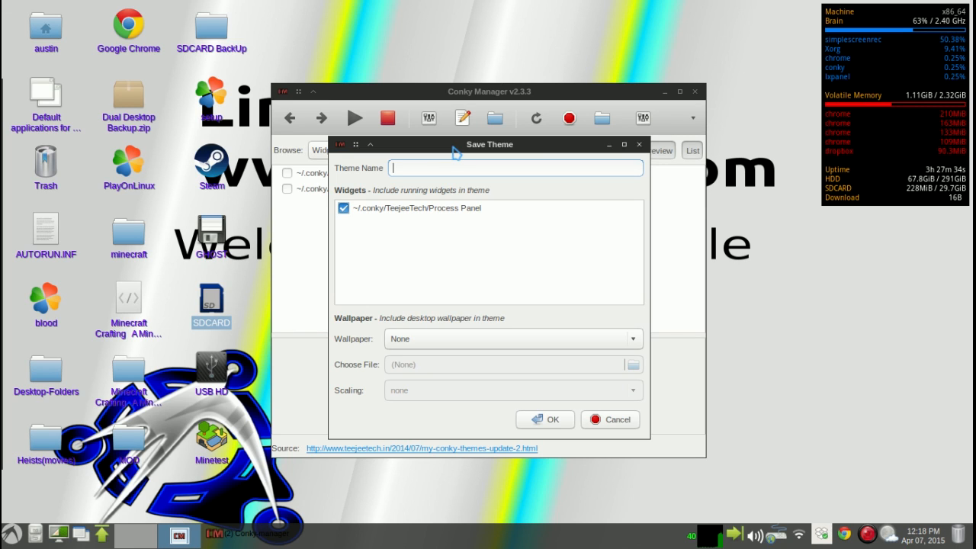
Step: Save the running Process Panel as theme 'afjkdal', then pick SuperBlue Abstract
{"action": "type", "text": "afjkdal"}
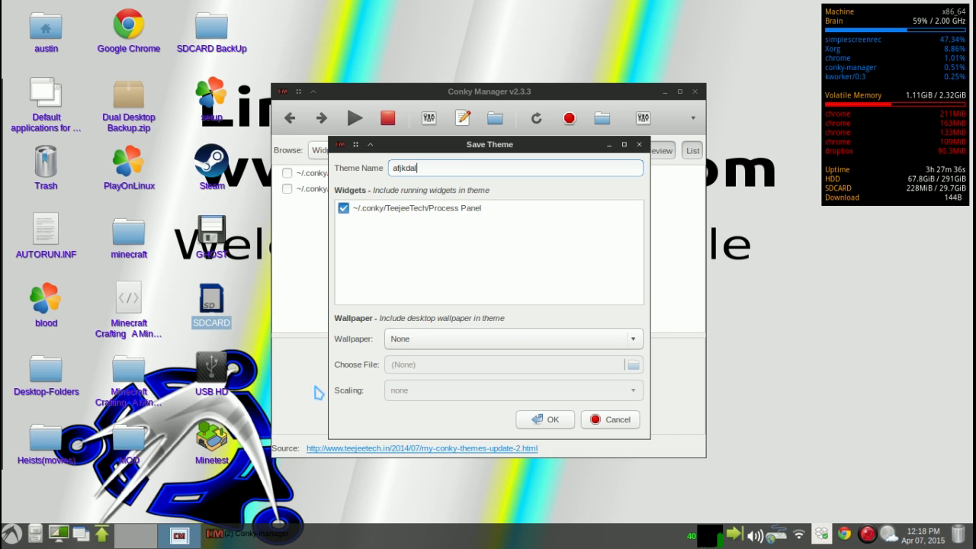
{"action": "left_click", "coordinate": [544, 419]}
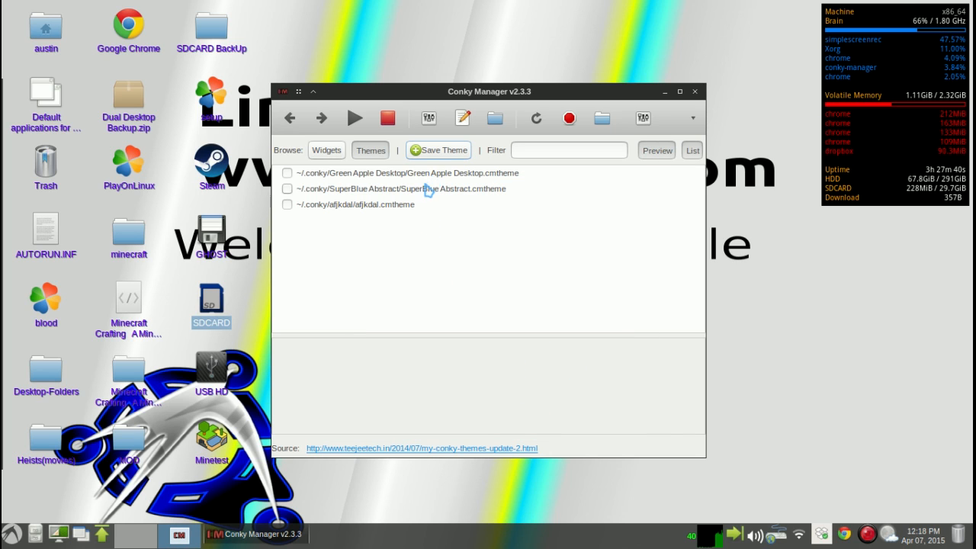
{"action": "left_click", "coordinate": [400, 189]}
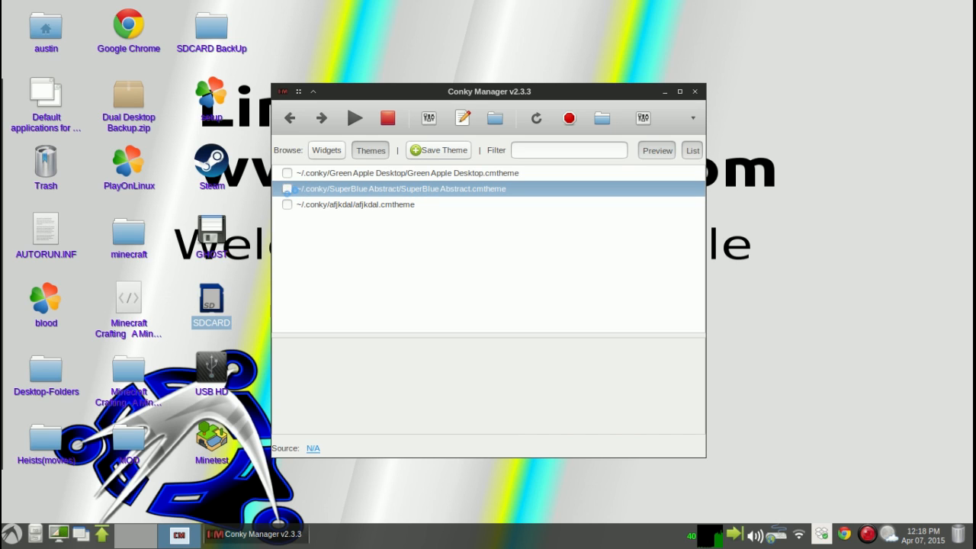
Step: Apply the Green Apple Desktop theme, then go back to the widget list
{"action": "left_click", "coordinate": [287, 189]}
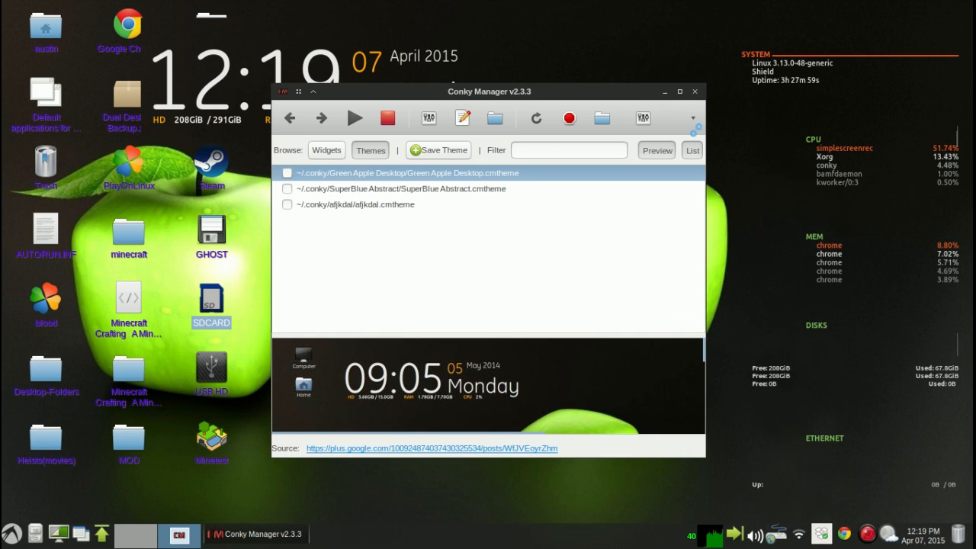
{"action": "left_click", "coordinate": [287, 172]}
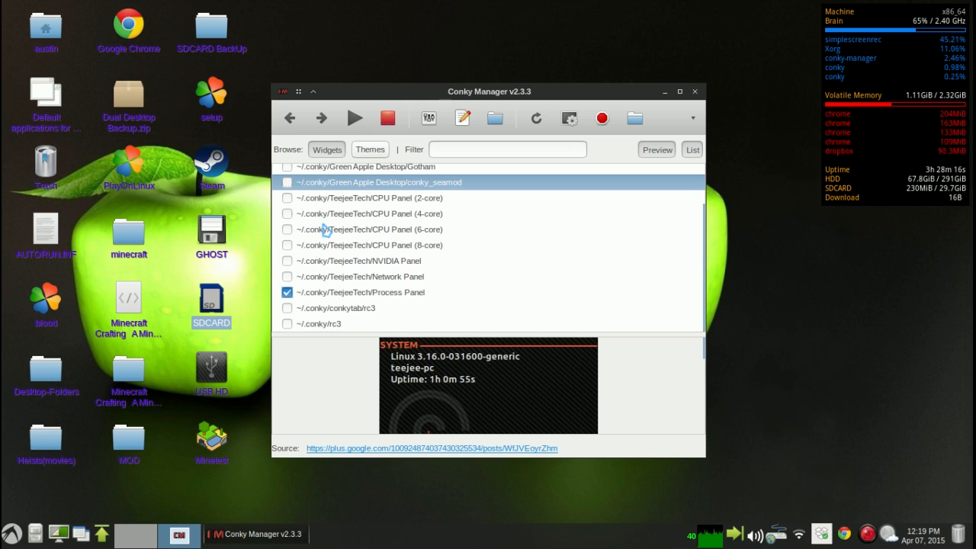
{"action": "mouse_move", "coordinate": [604, 104]}
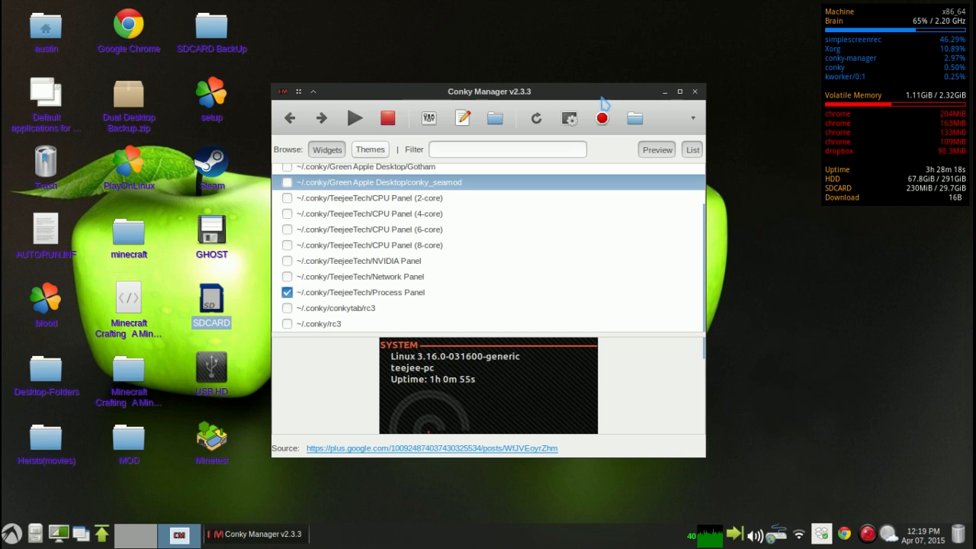
Step: Set the desktop wallpaper to a different image chosen from the Pictures folder
{"action": "right_click", "coordinate": [831, 229]}
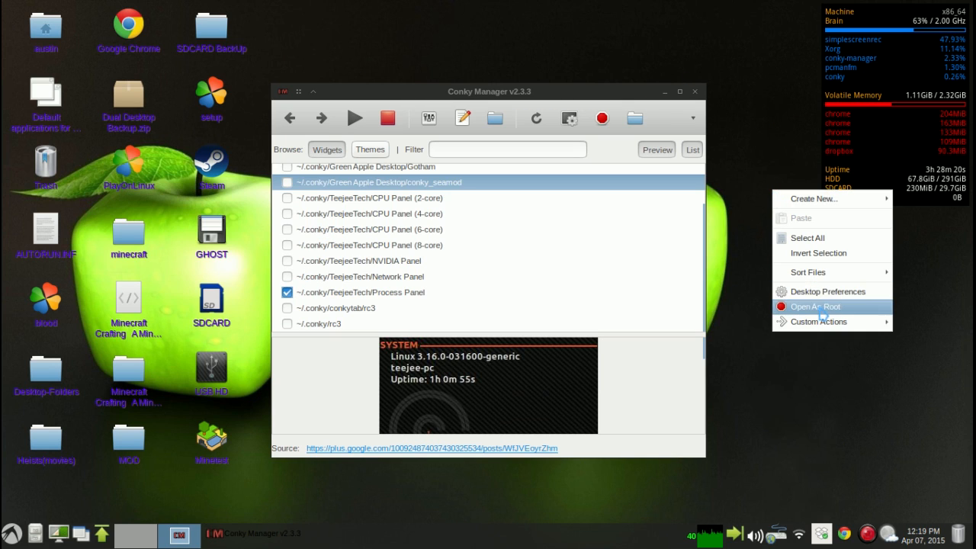
{"action": "left_click", "coordinate": [826, 291]}
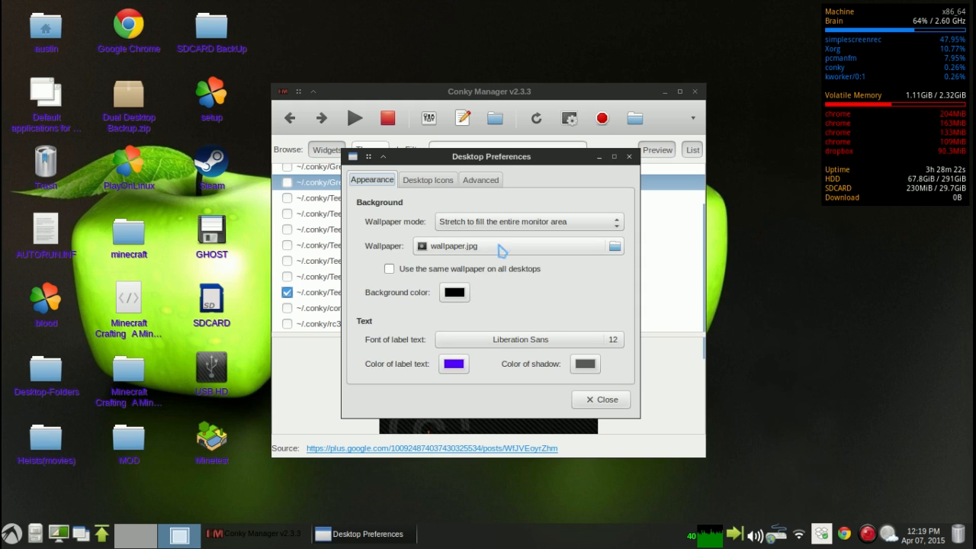
{"action": "left_click", "coordinate": [613, 245]}
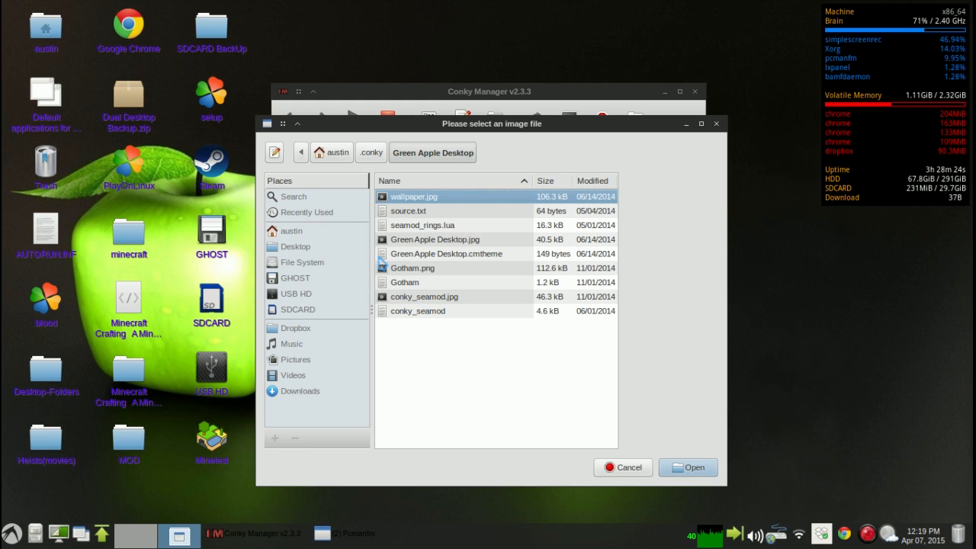
{"action": "left_click", "coordinate": [296, 360]}
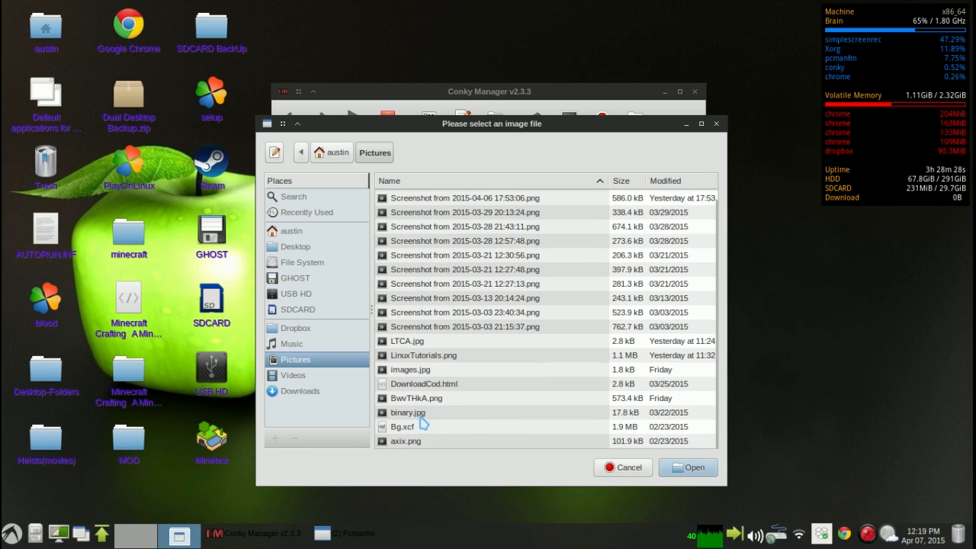
{"action": "left_click", "coordinate": [424, 355]}
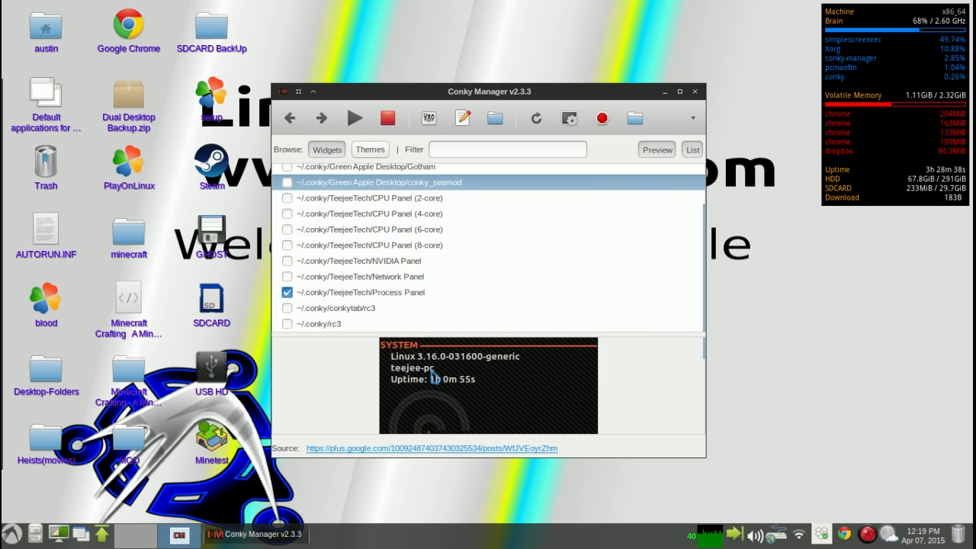
{"action": "mouse_move", "coordinate": [451, 442]}
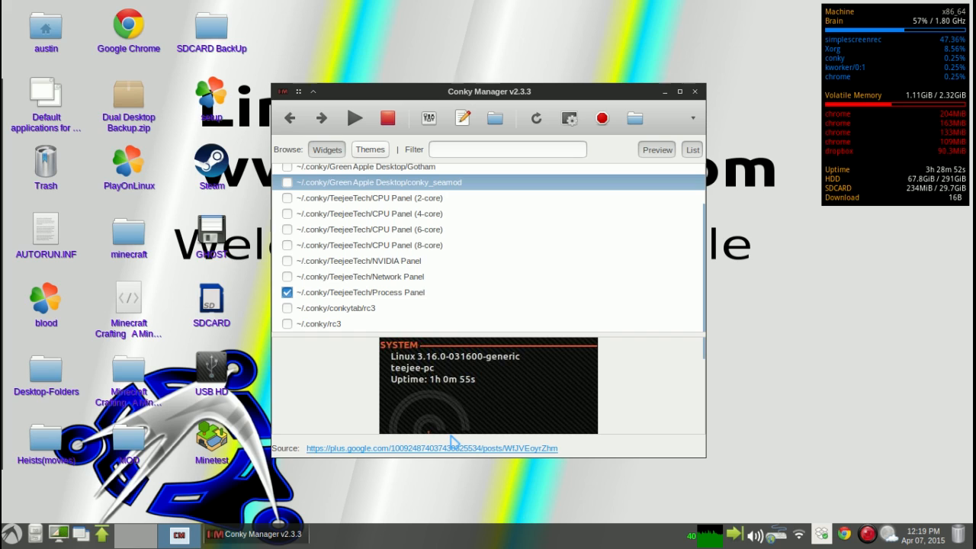
{"action": "mouse_move", "coordinate": [661, 94]}
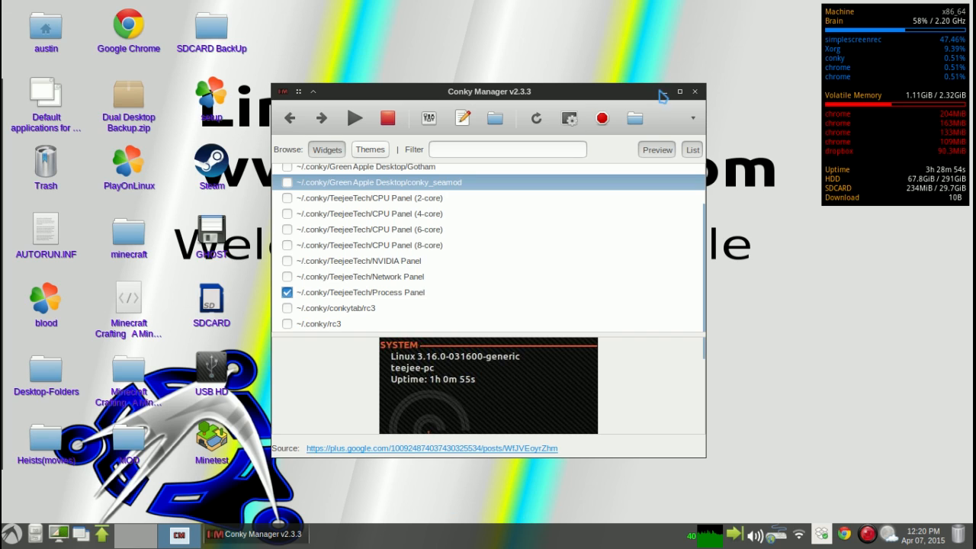